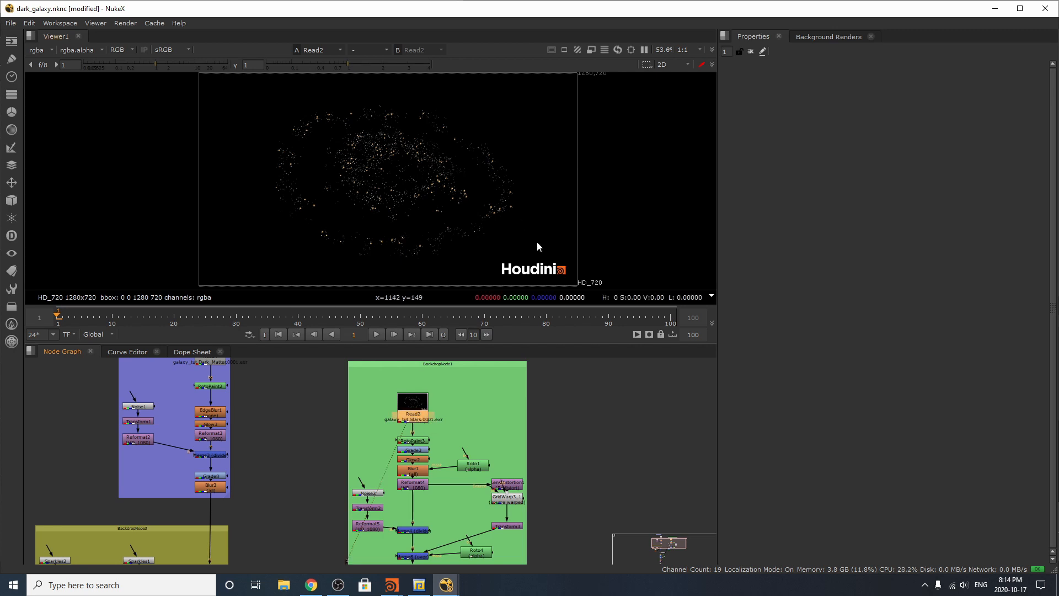
mouse_move(528, 336)
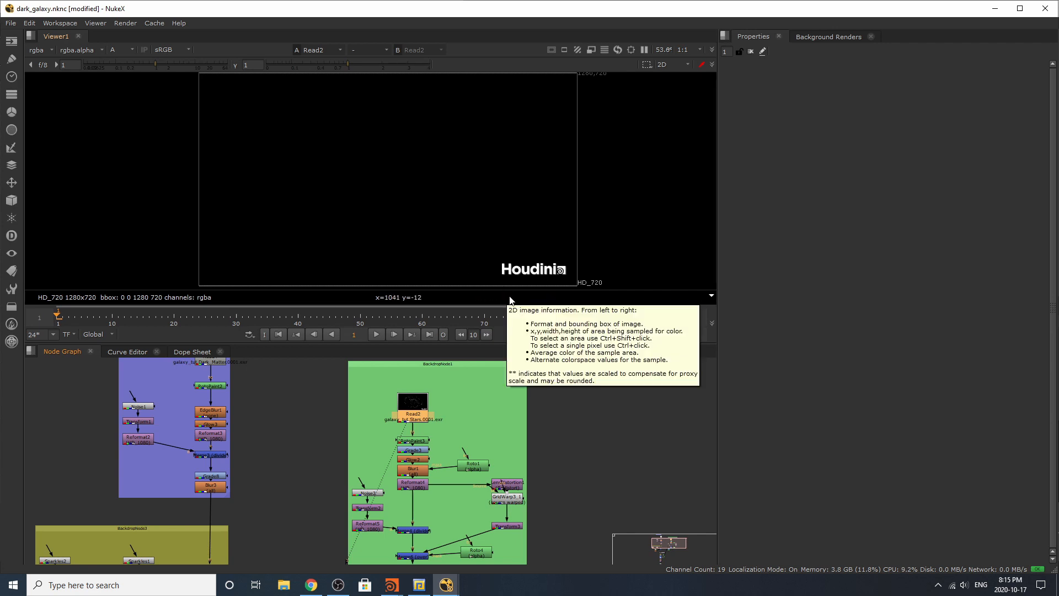
mouse_move(475, 165)
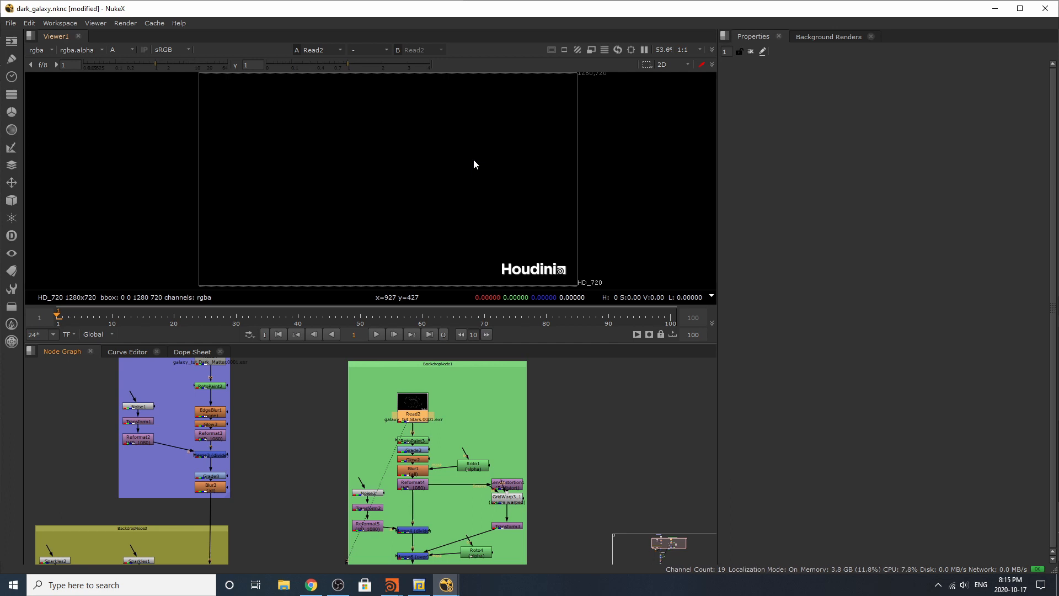
Step: Return the Viewer to RGB, open RotoPaint3's clone stroke settings, and view Grade3's warm stars
left_click(121, 49)
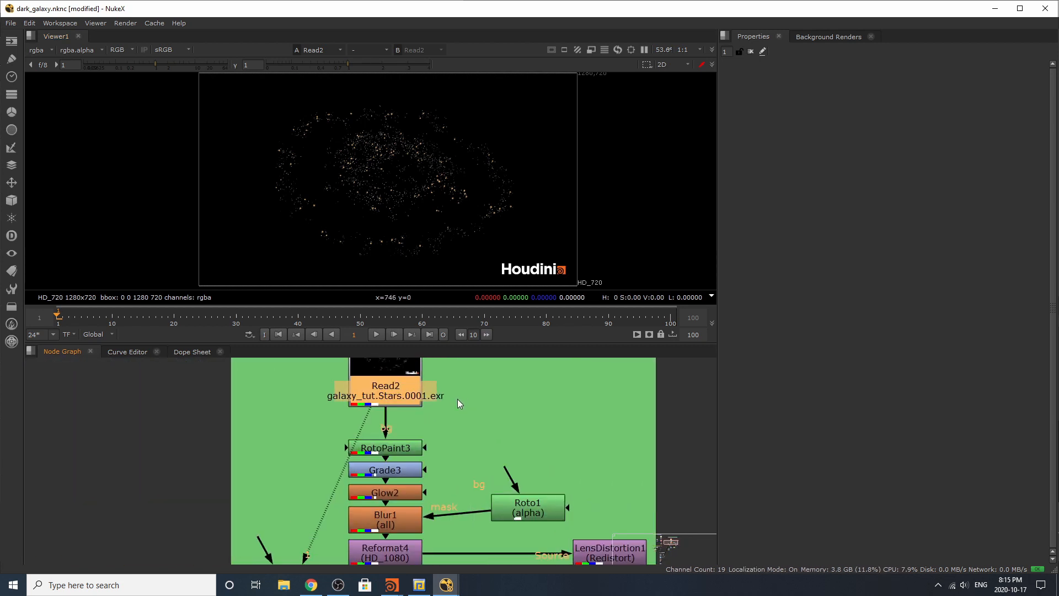
left_click(385, 447)
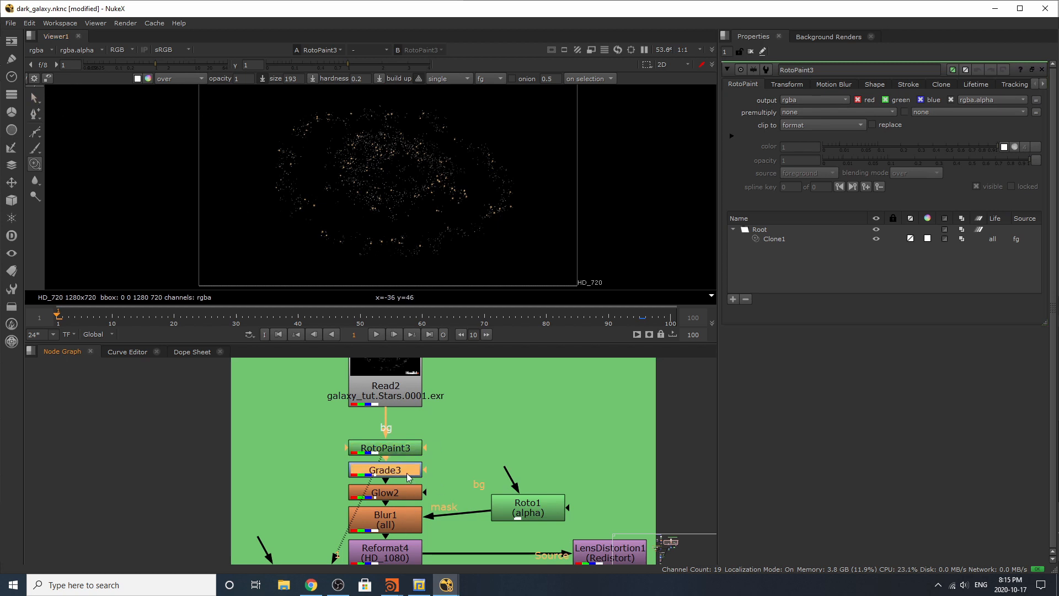
left_click(385, 469)
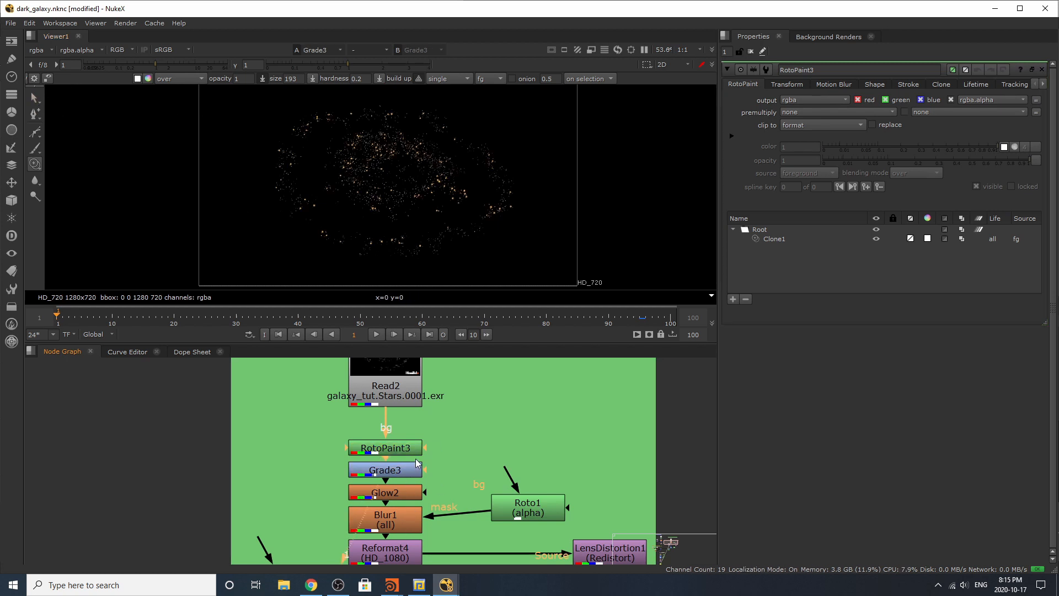
Step: Inspect Grade3's gain, compare raw Read2 with graded stars, then view Glow2 with settings
left_click(386, 471)
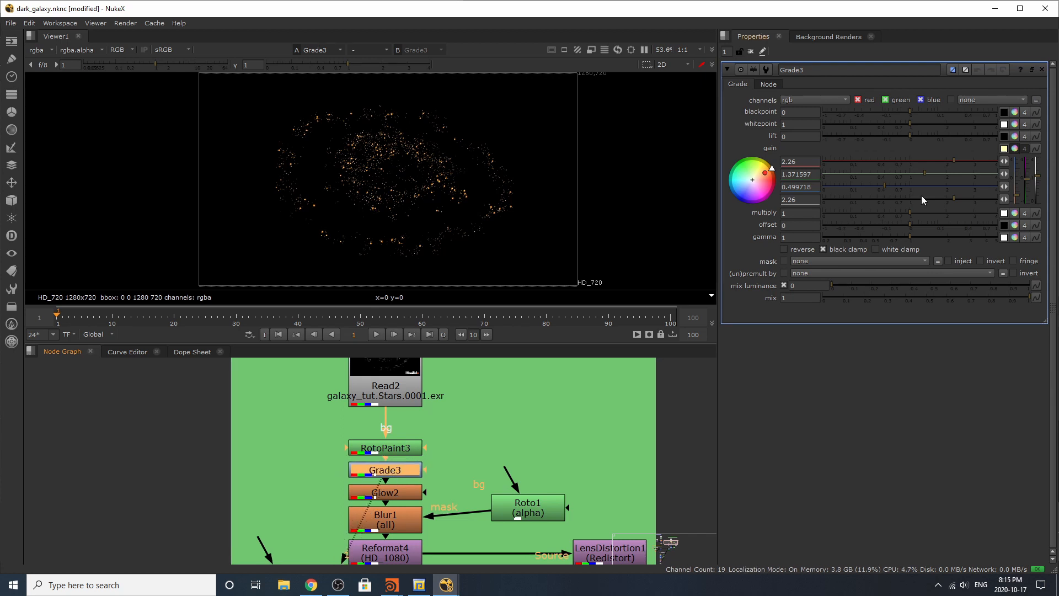
mouse_move(371, 106)
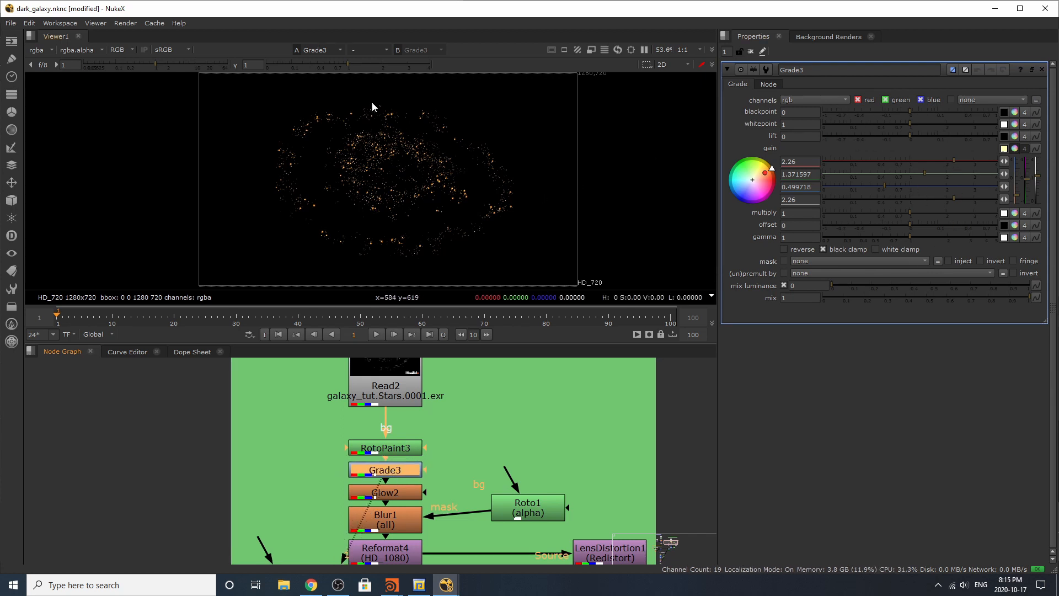
scroll("down", 3)
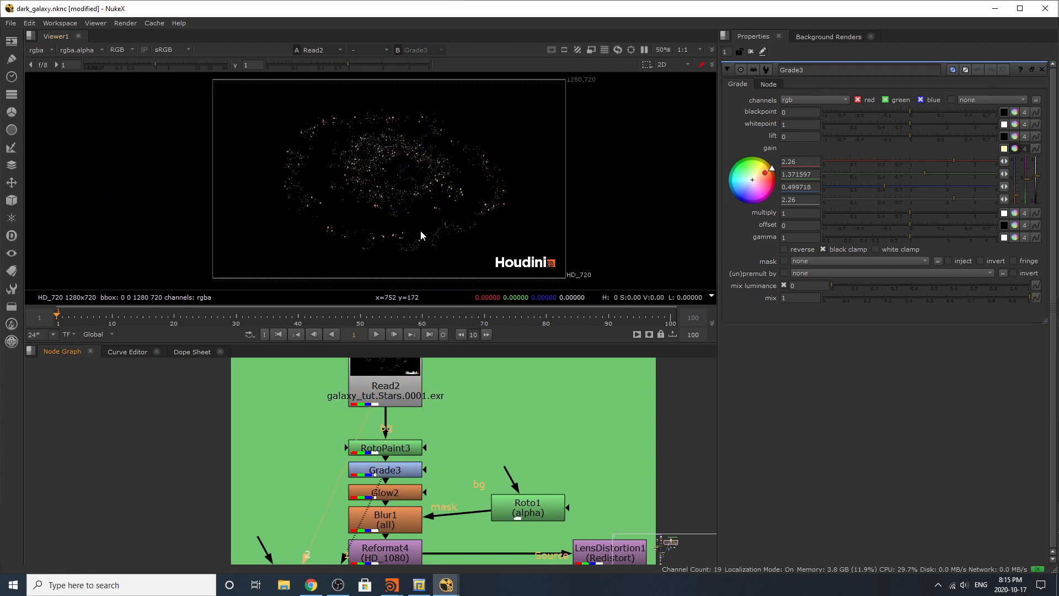
mouse_move(400, 343)
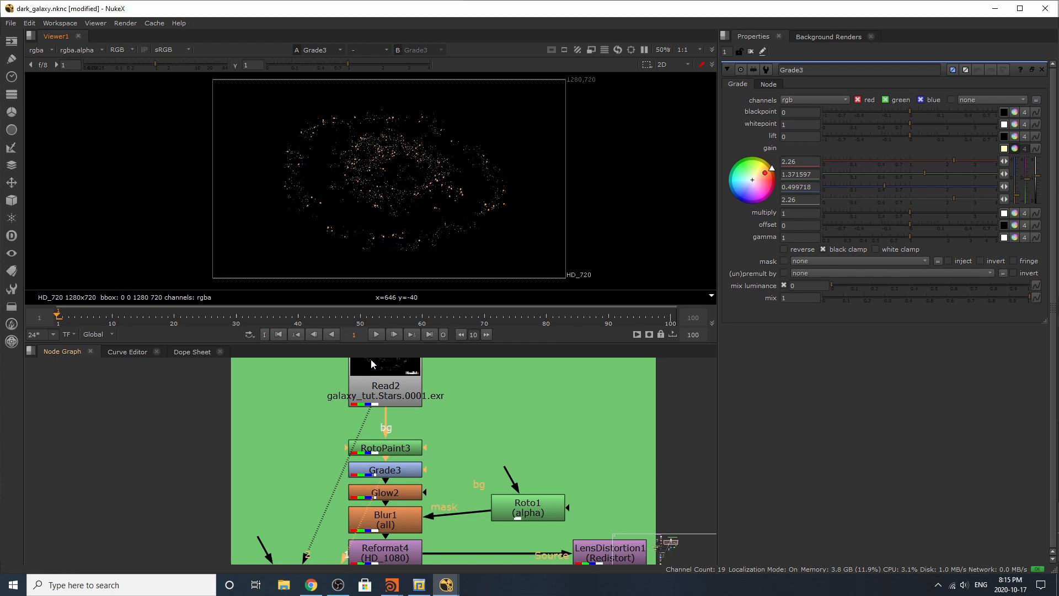
left_click(385, 382)
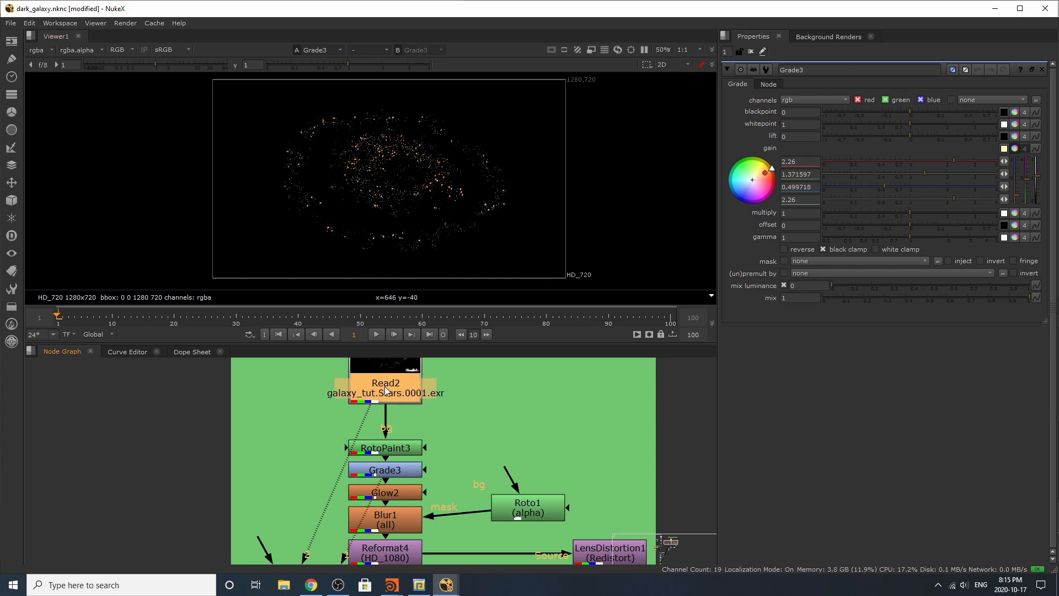
left_click(385, 382)
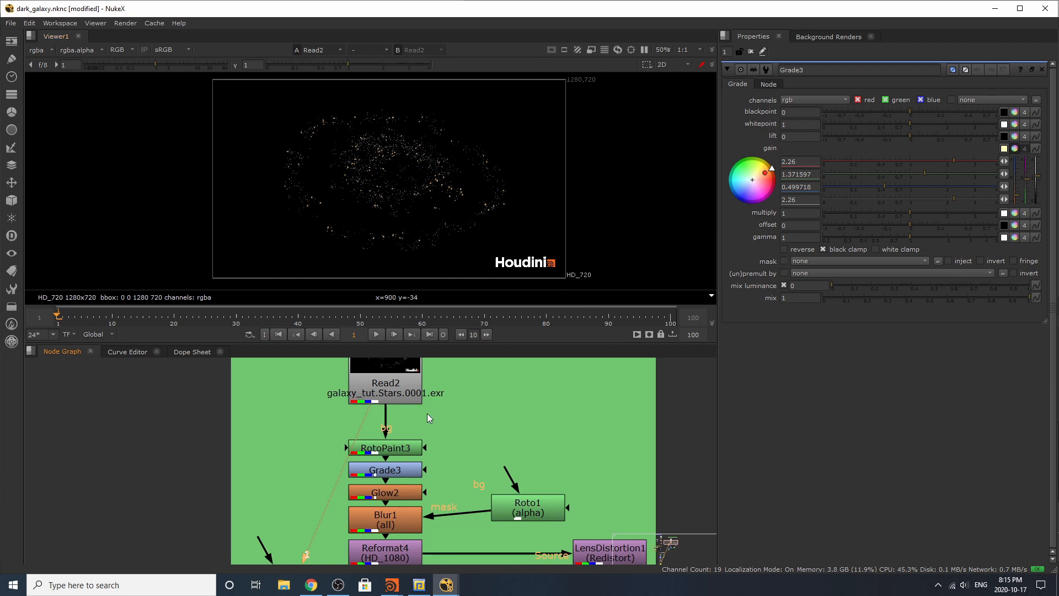
left_click(384, 470)
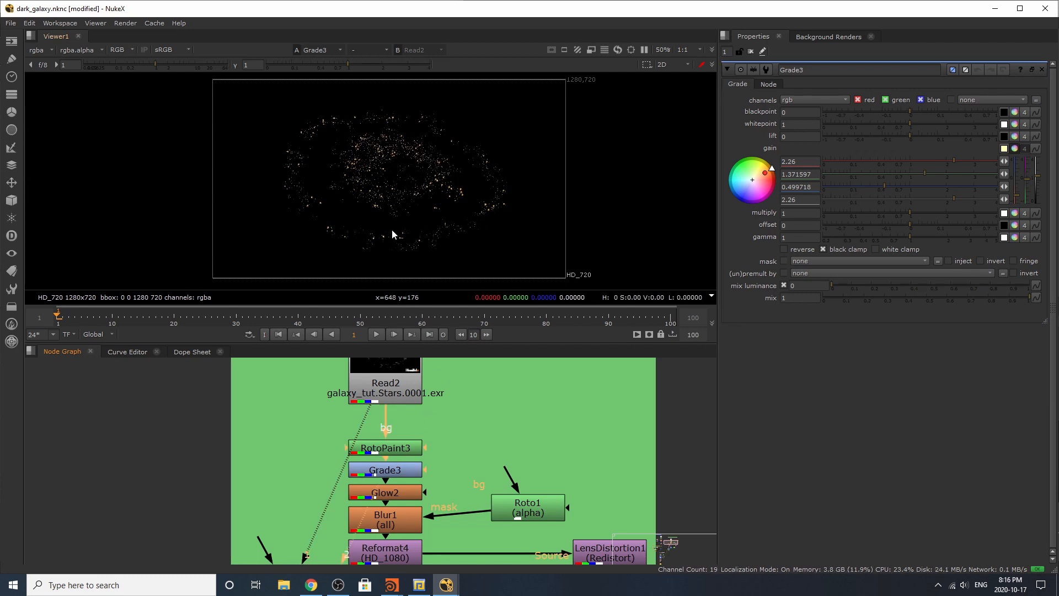
left_click(385, 469)
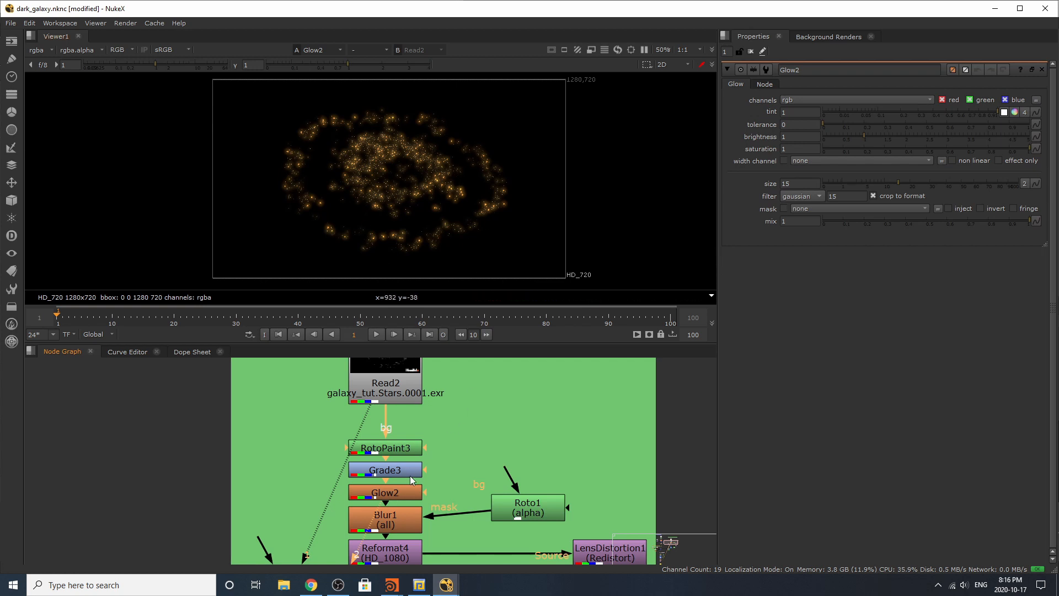
Step: Select Glow2, view Blur1's blurred stars, and open Roto1's mask feeding the blur
left_click(385, 491)
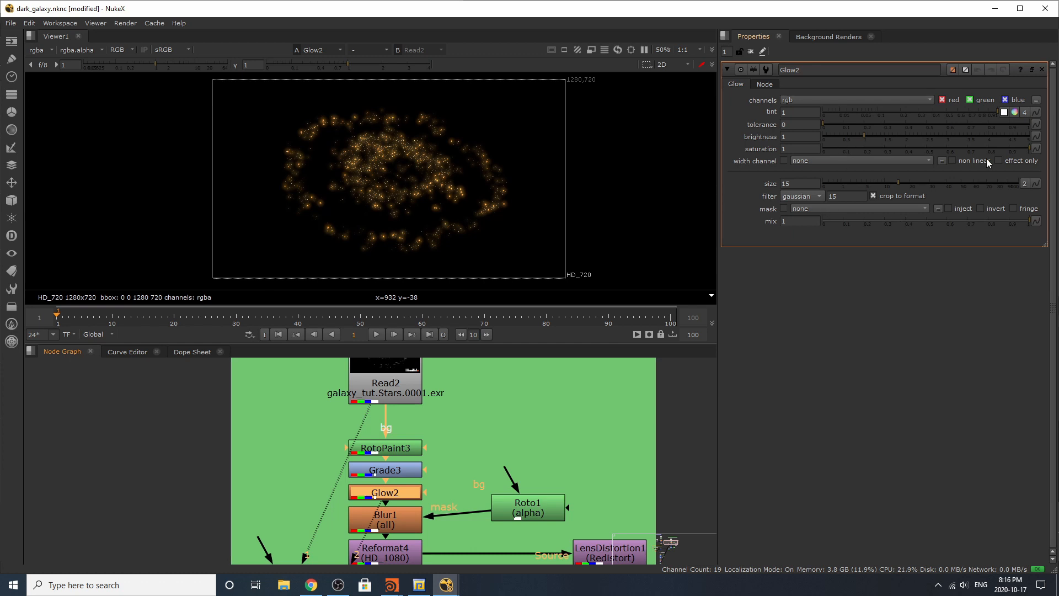
left_click(385, 520)
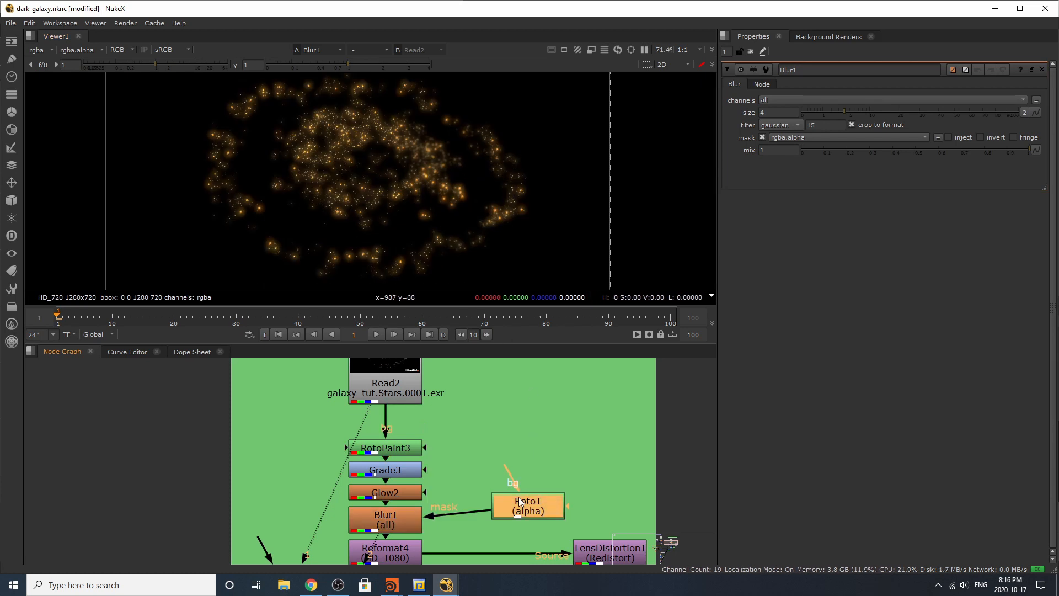
double_click(527, 505)
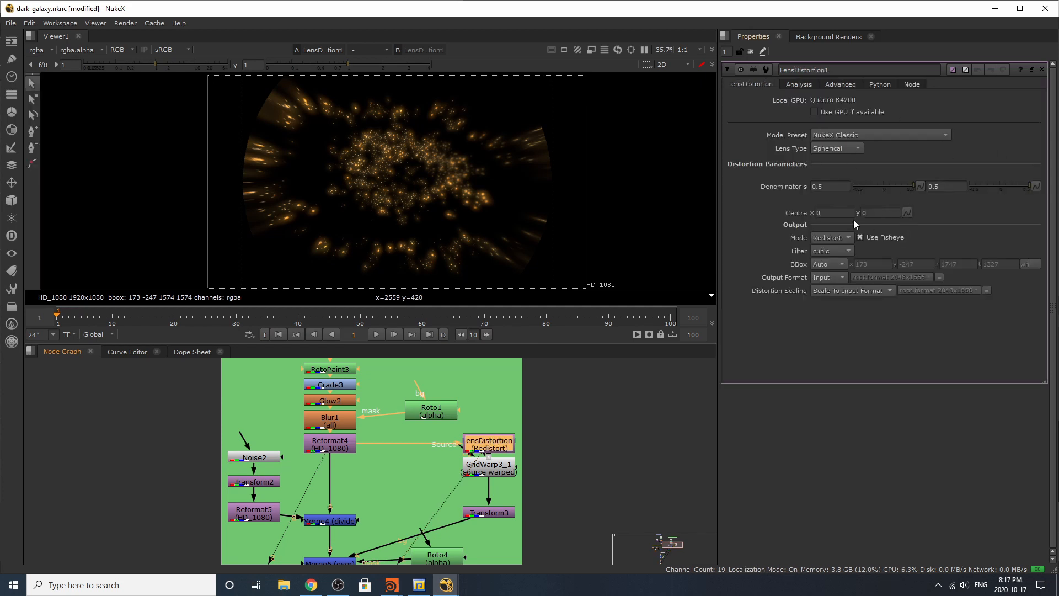
Step: Open and view GridWarp3_1's warped stars, then view Merge6's combined golden galaxy
left_click(835, 148)
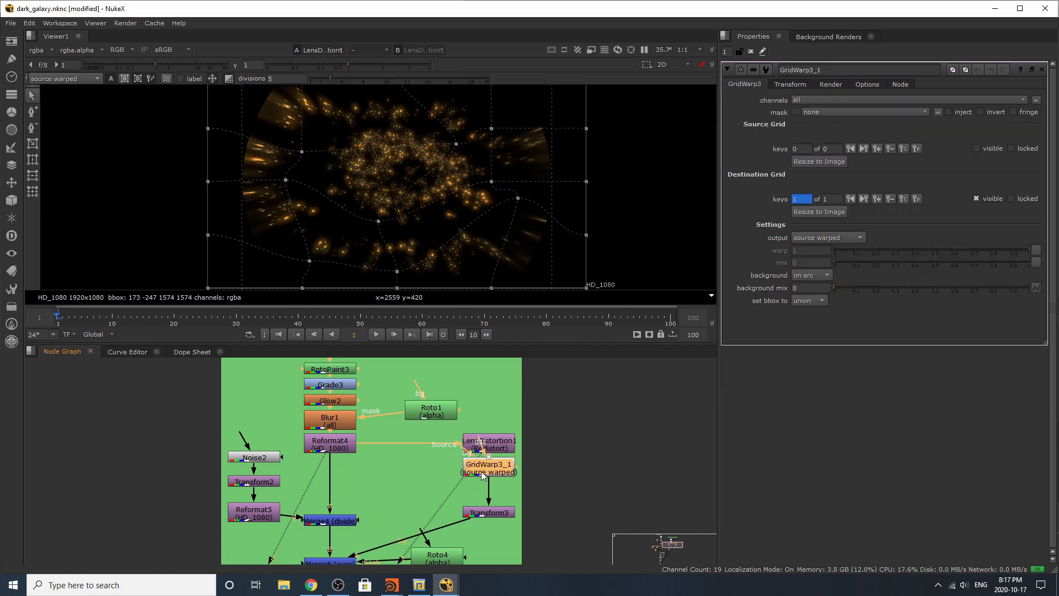
left_click(487, 468)
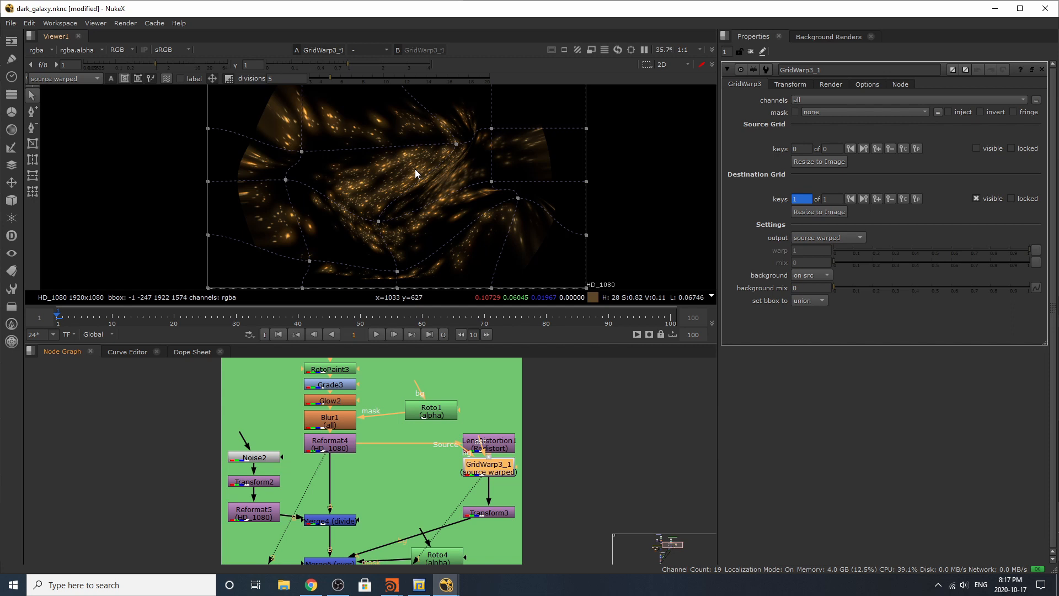
mouse_move(496, 462)
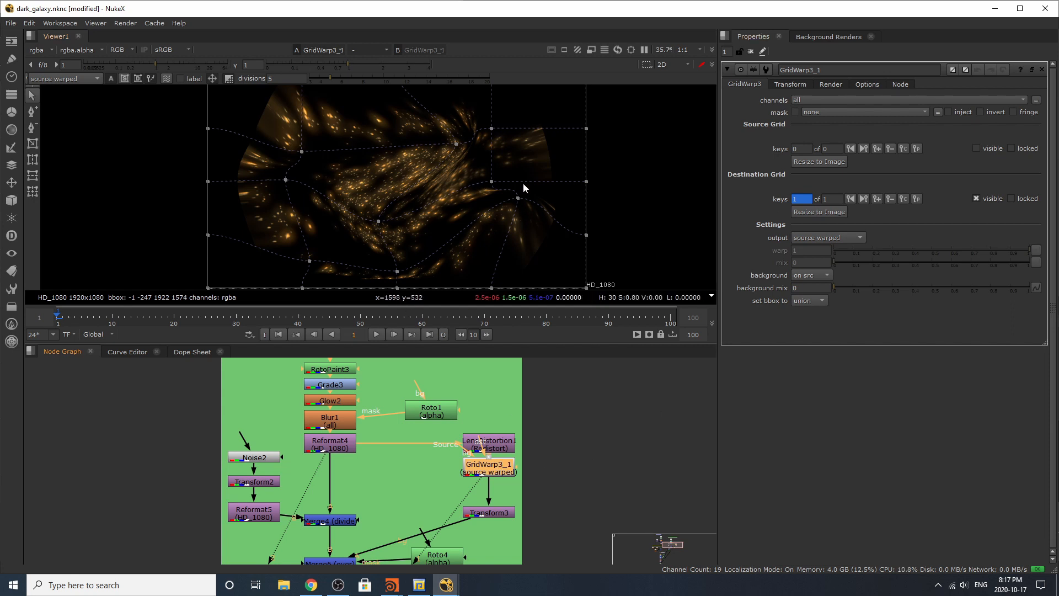
left_click(488, 512)
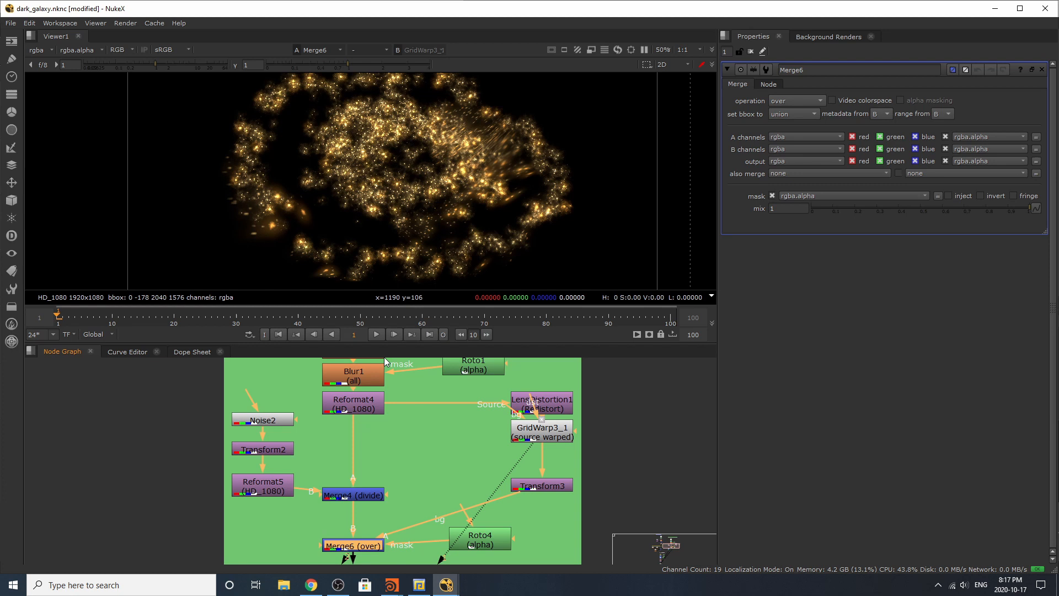
Step: View the noise texture and open Transform2's settings
left_click(352, 494)
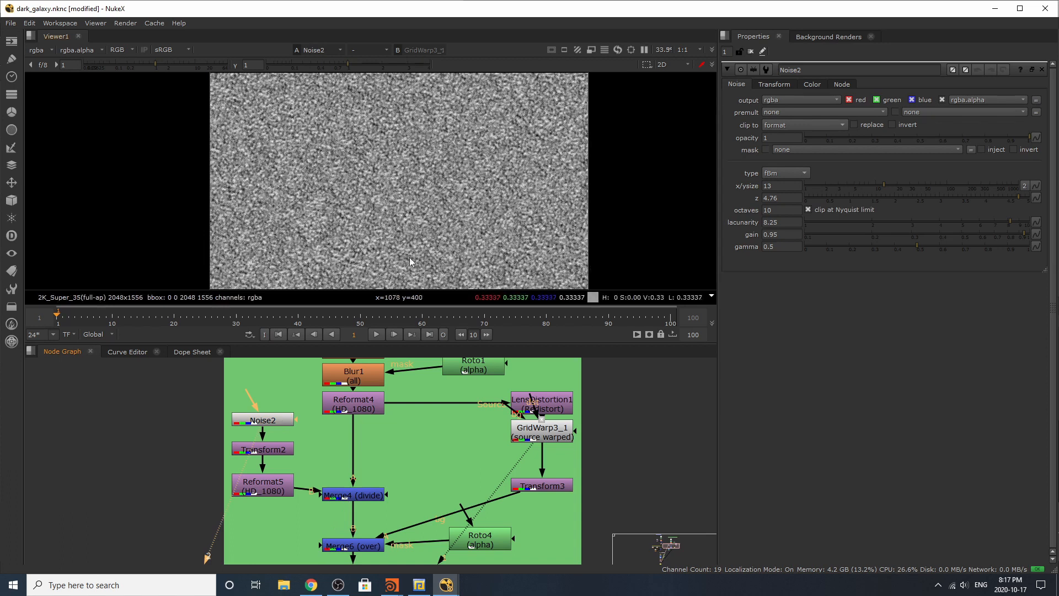
mouse_move(414, 244)
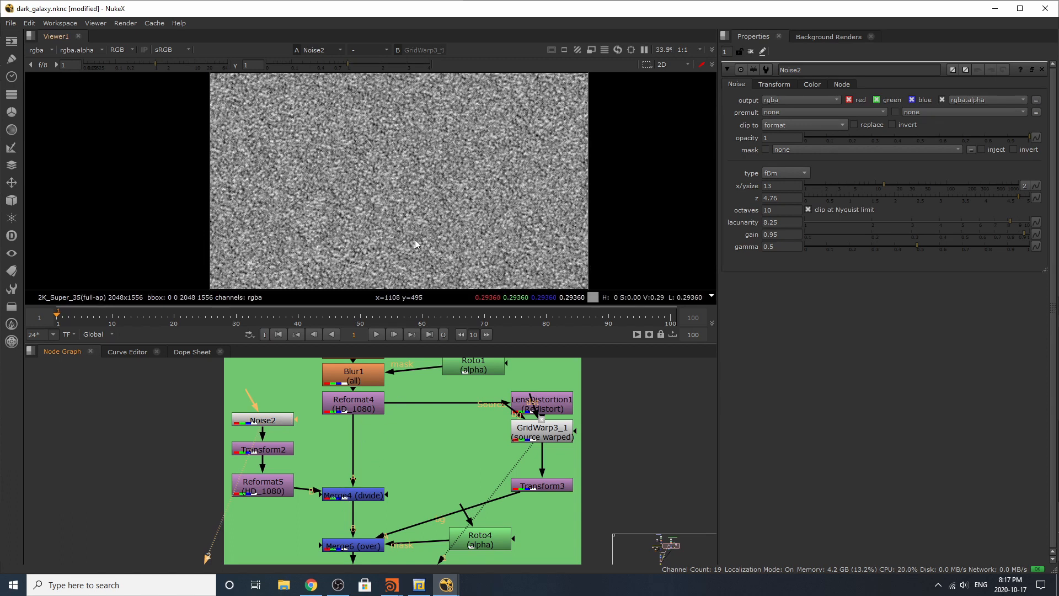
mouse_move(484, 140)
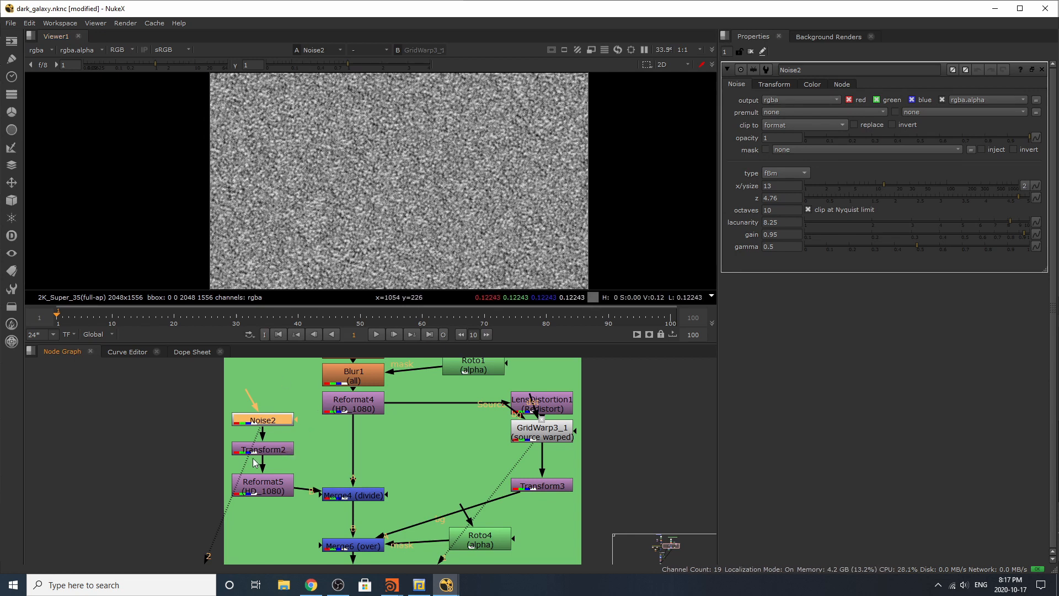
left_click(263, 447)
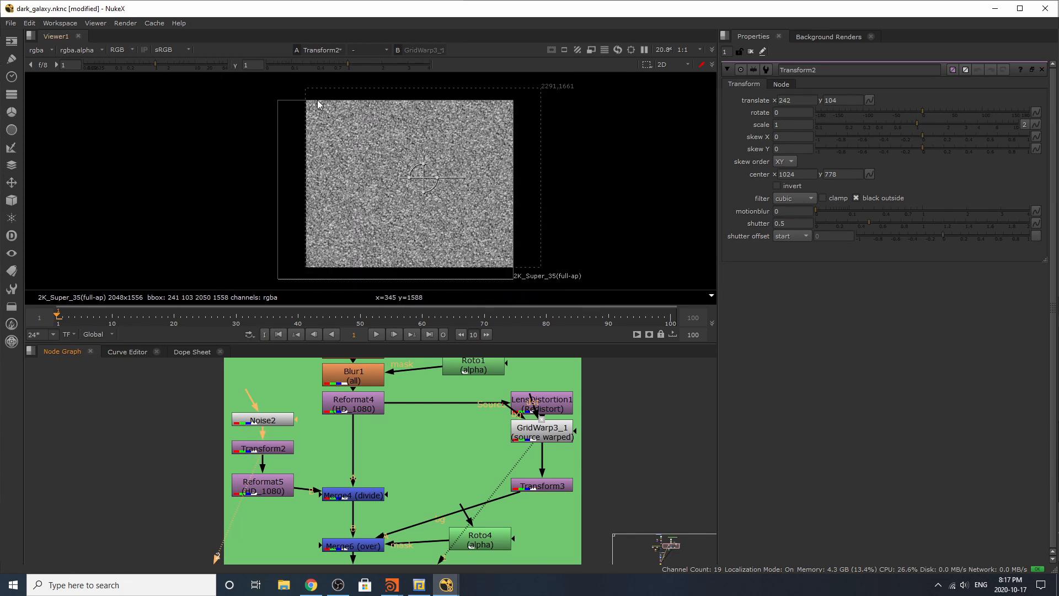
left_click(262, 447)
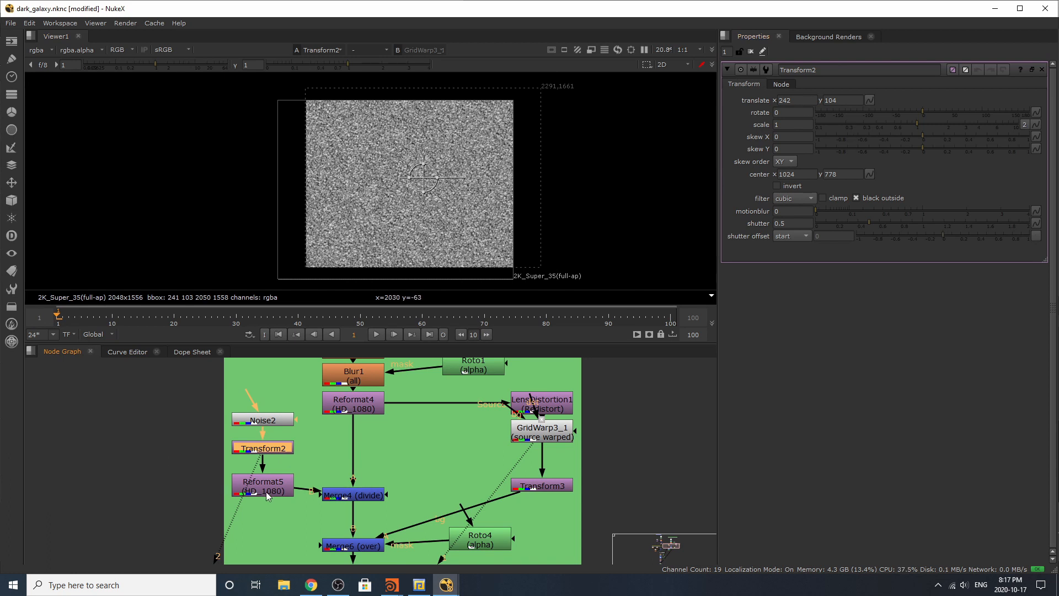
Step: Inspect Reformat5, then view Merge4's divide result breaking up the golden star clusters
left_click(262, 484)
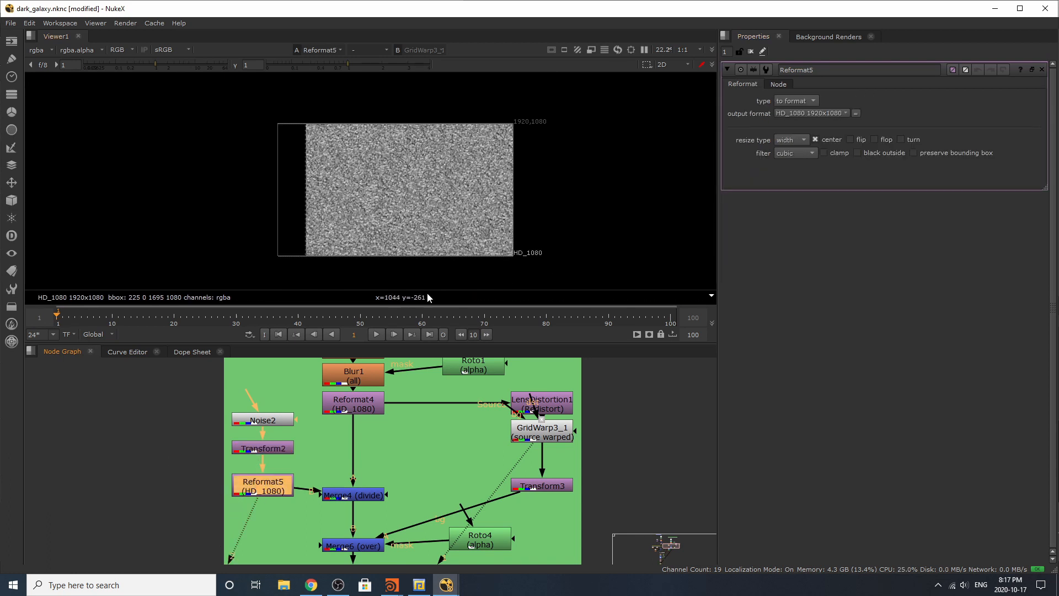
left_click(262, 485)
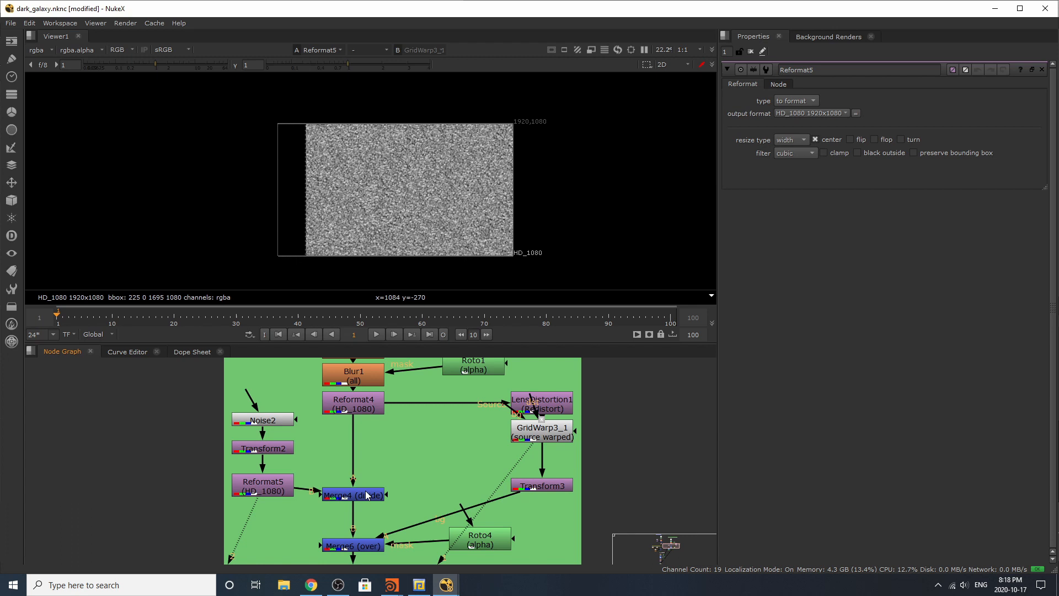
left_click(352, 494)
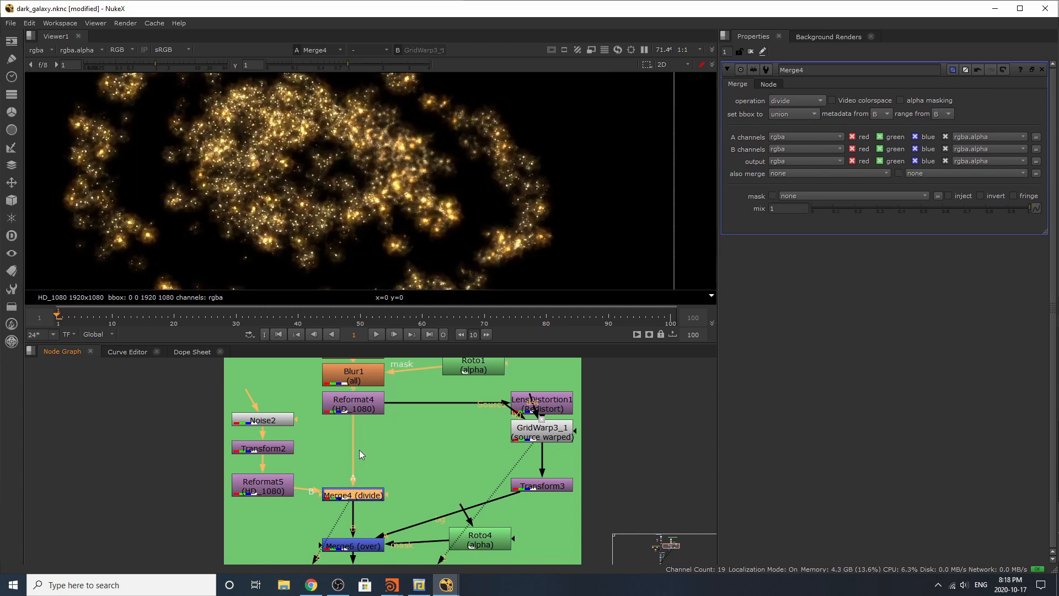
Step: Select Reformat4, zoom out, and overlay Roto4's two Bezier shapes on the galaxy
left_click(352, 403)
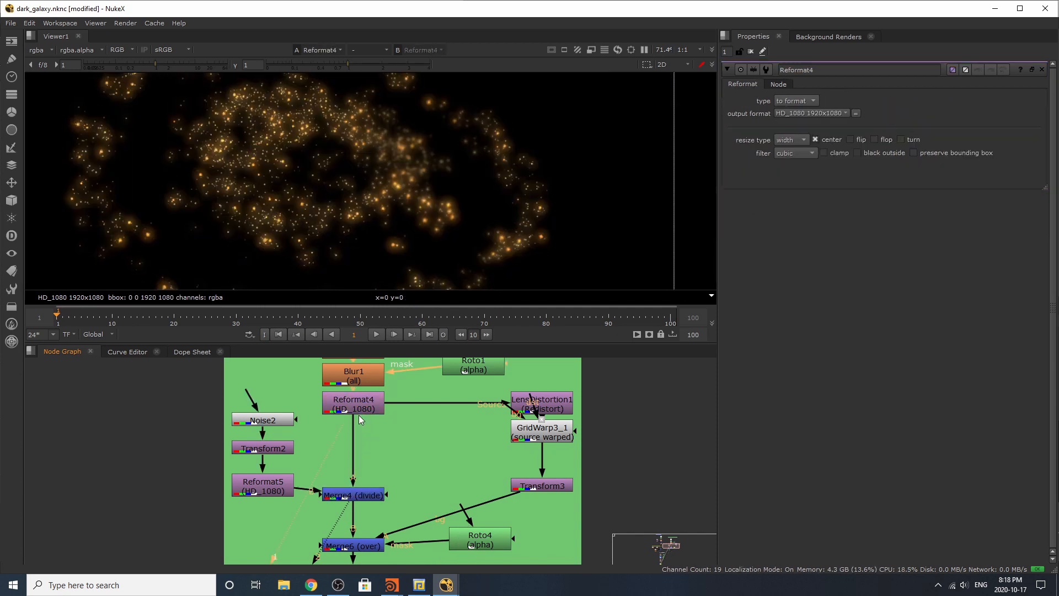
scroll("down", 3)
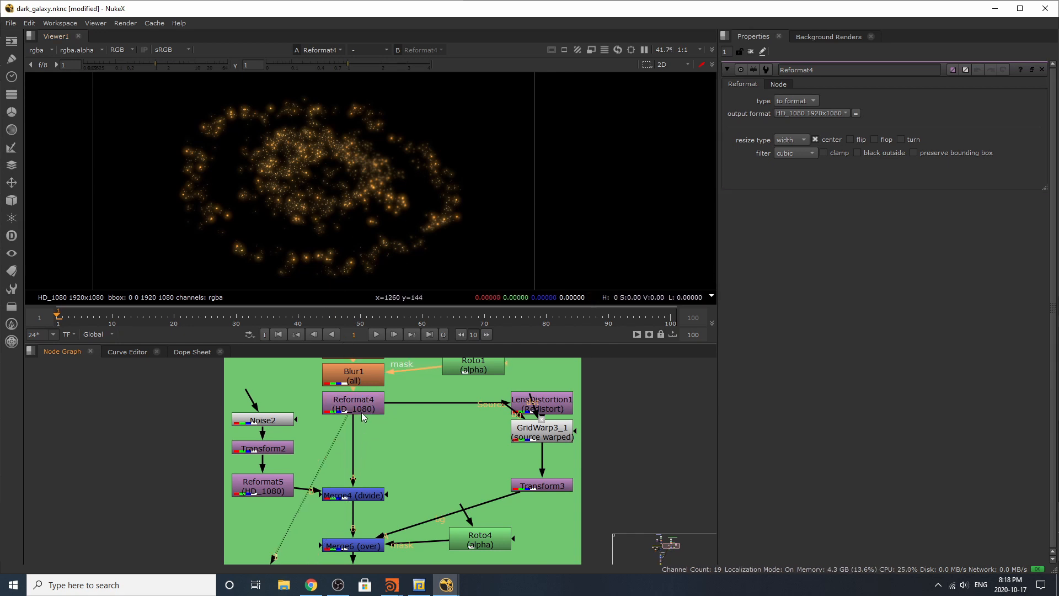
left_click(352, 494)
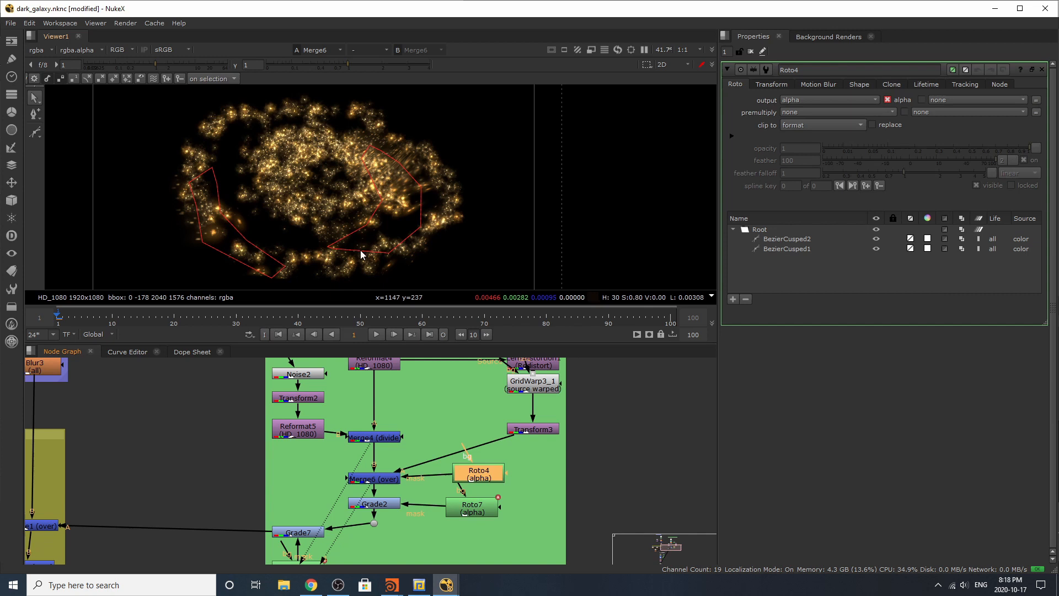
Step: Inspect Grade2's darkening, Roto7's mask shape, then Grade7's brightening gain of 2.9
left_click(786, 238)
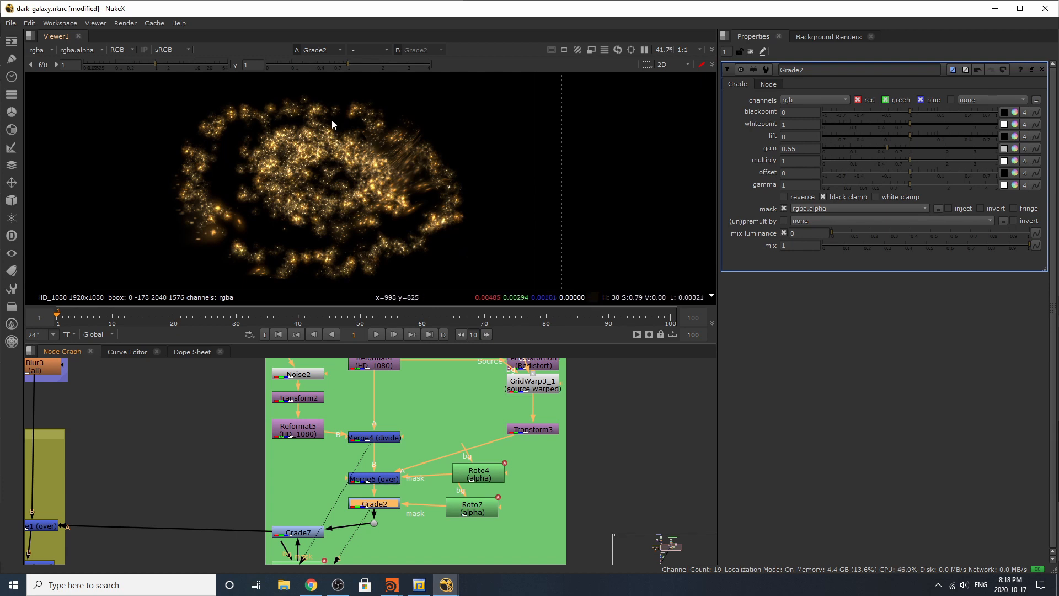
left_click(472, 507)
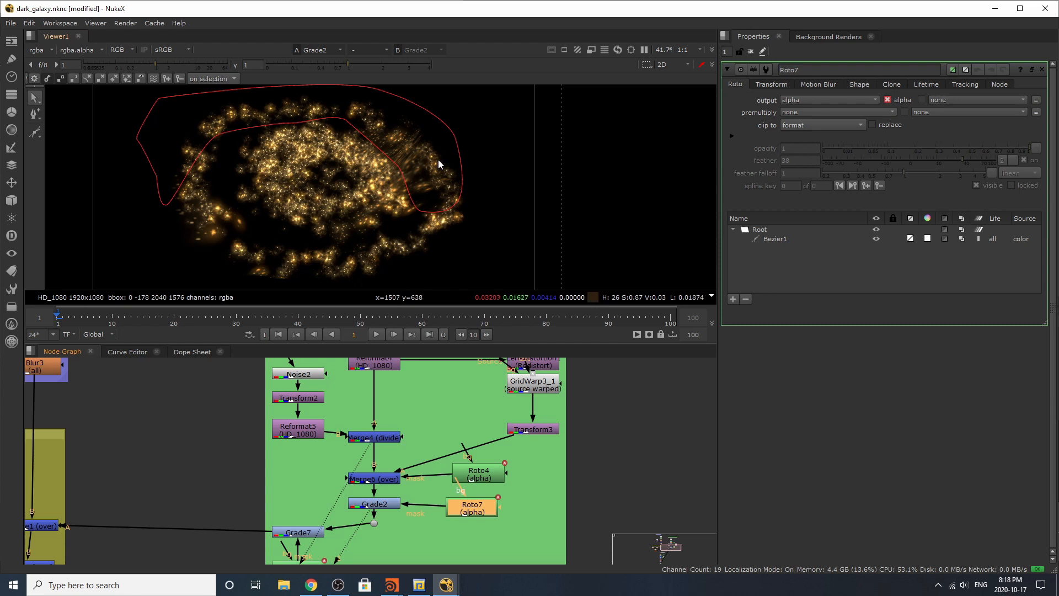
mouse_move(468, 518)
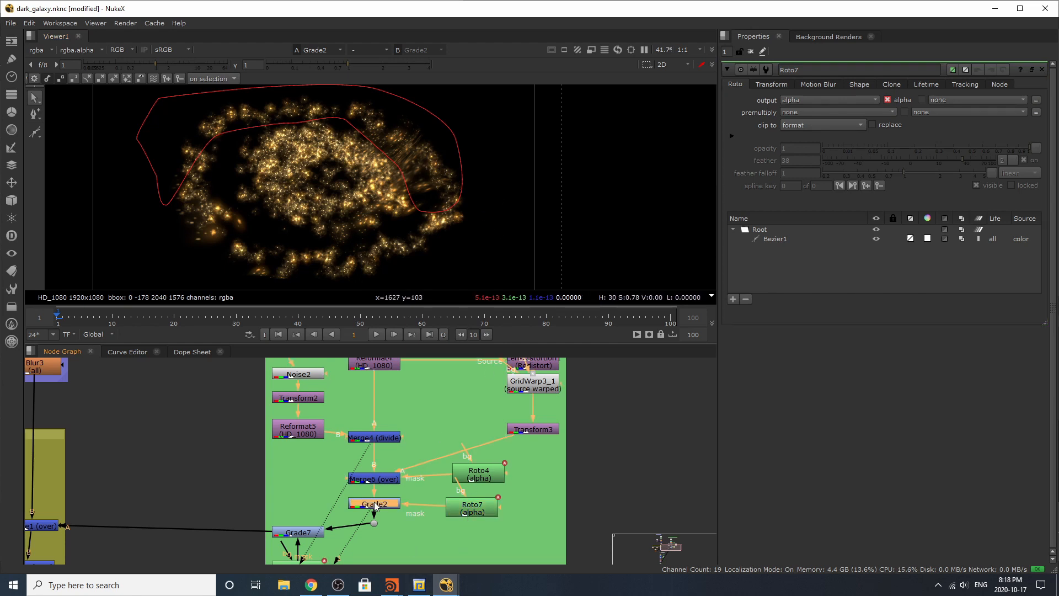
left_click(373, 503)
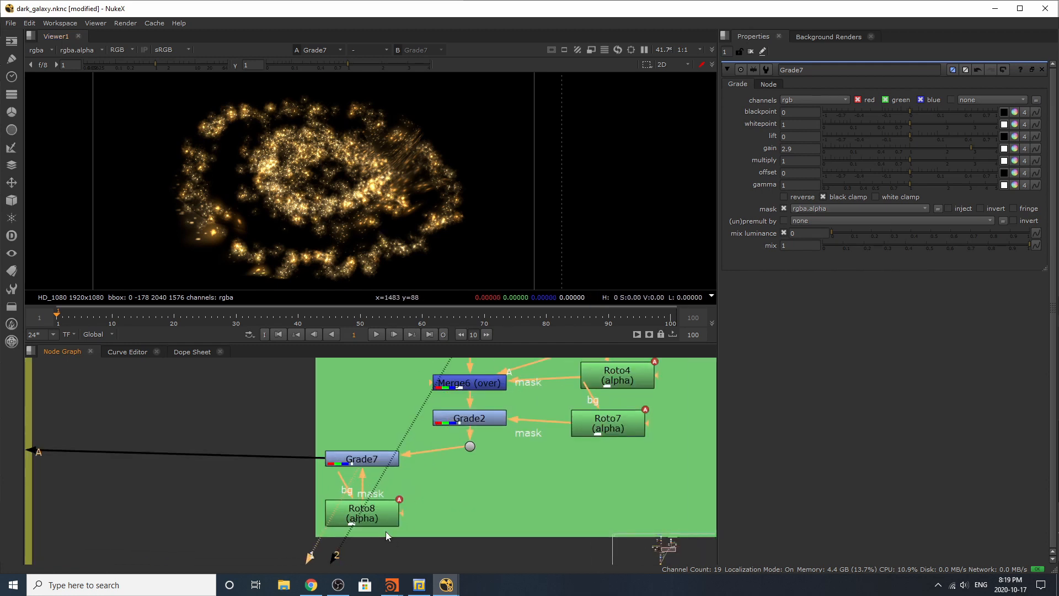
Step: Show Roto8's mask shapes, then view Merge1 layering blue sparkles over the galaxy
left_click(361, 513)
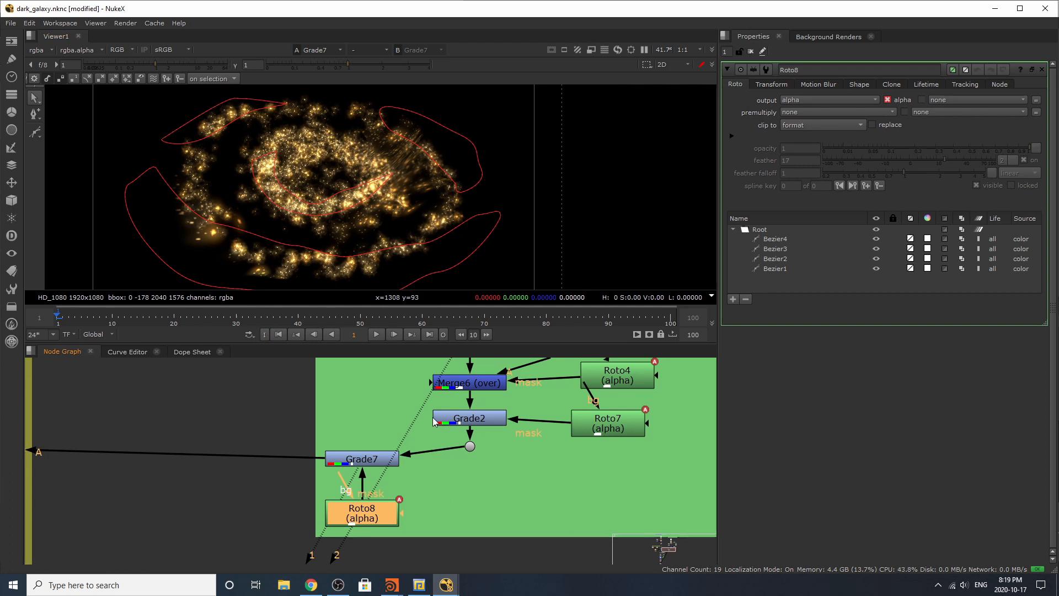
mouse_move(479, 261)
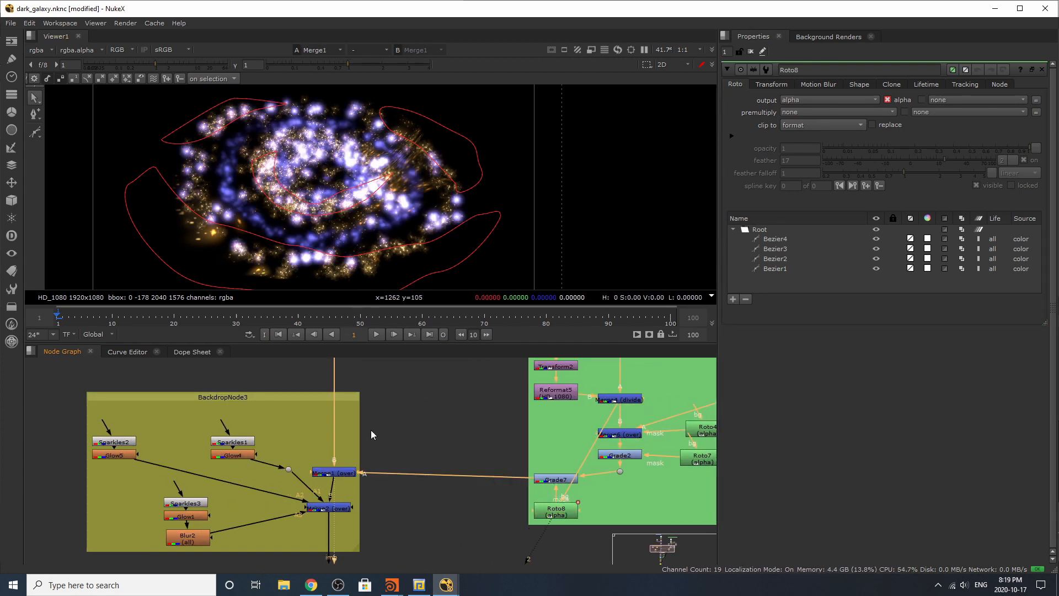
left_click(333, 471)
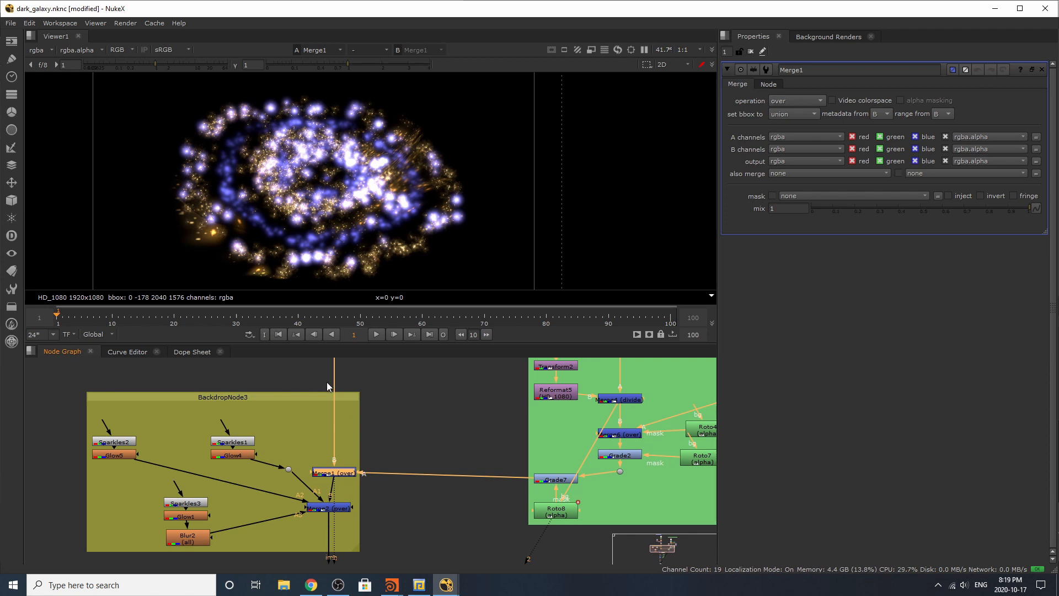
mouse_move(390, 367)
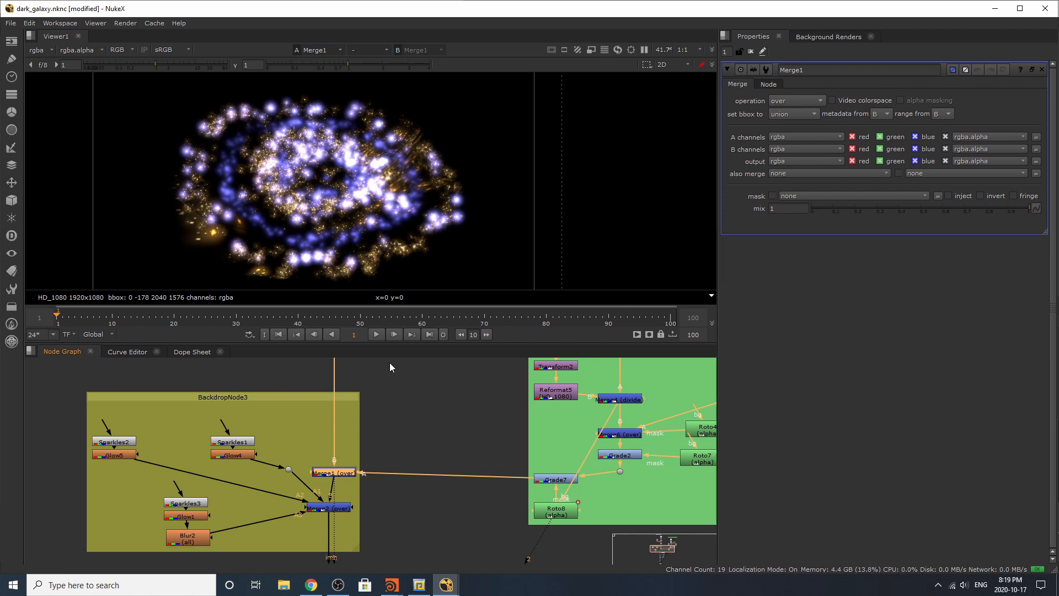
mouse_move(283, 200)
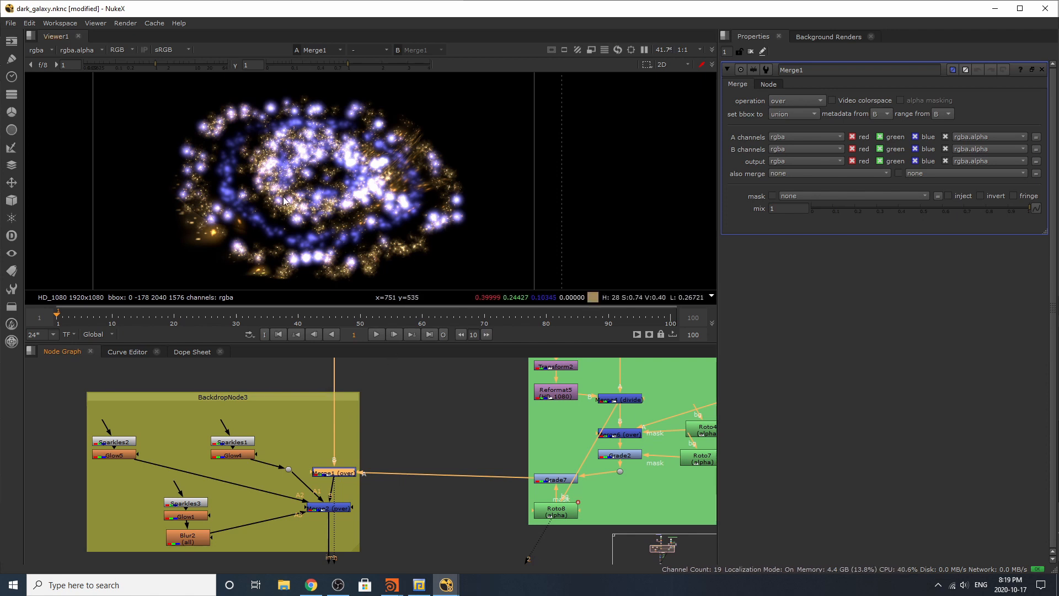
mouse_move(279, 270)
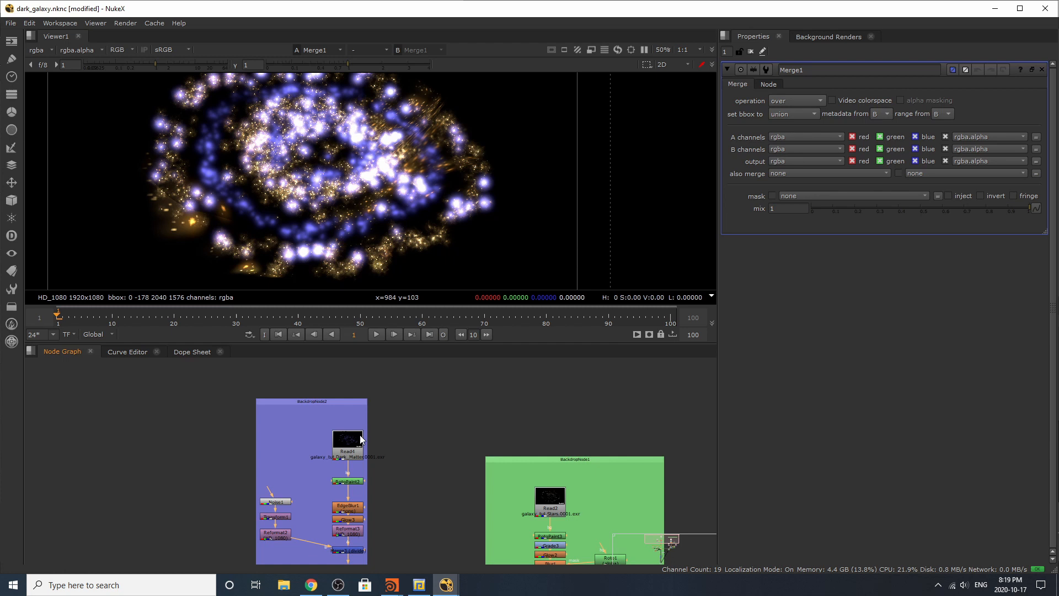
Step: Open Read4's dark matter render settings and RotoPaint2's clone strokes
double_click(347, 437)
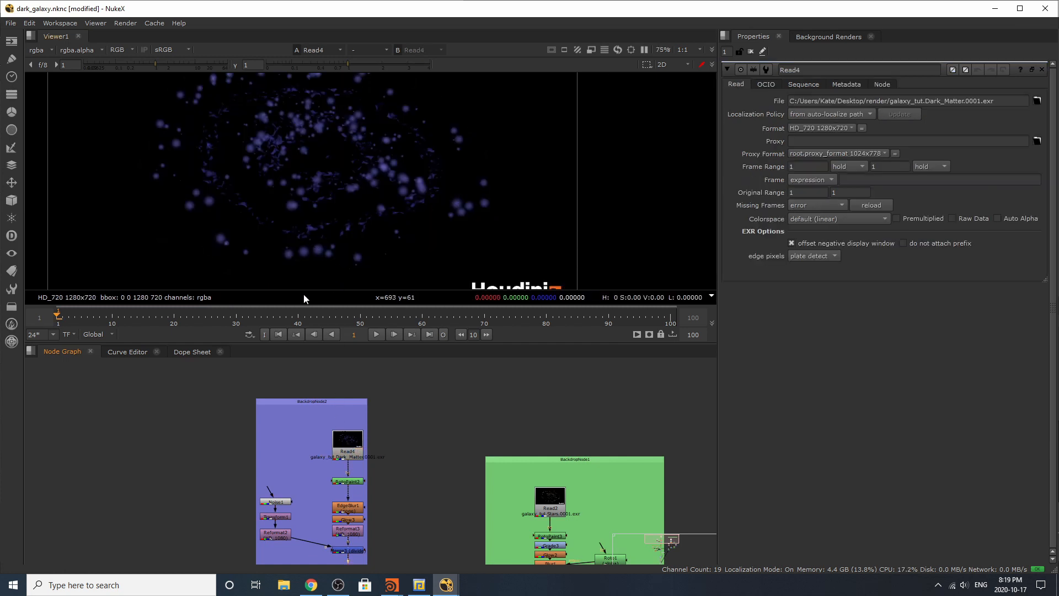
mouse_move(378, 244)
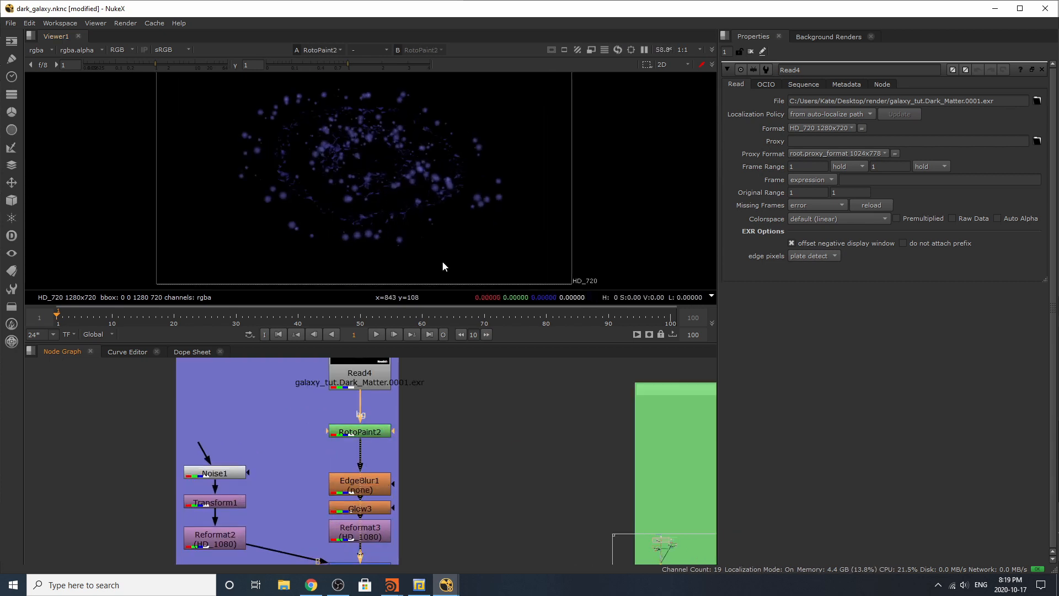
left_click(359, 485)
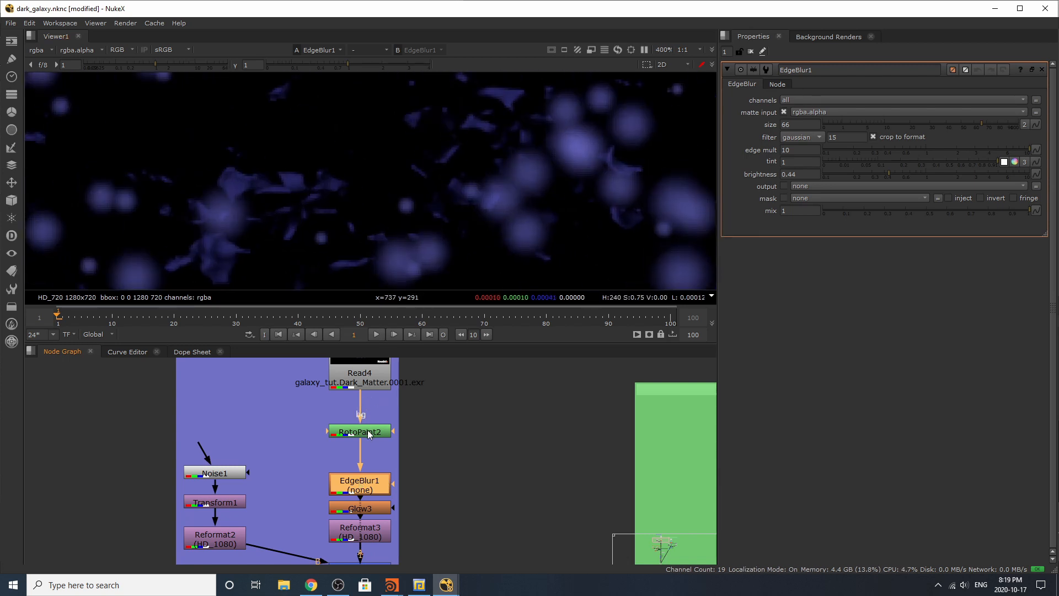
double_click(359, 430)
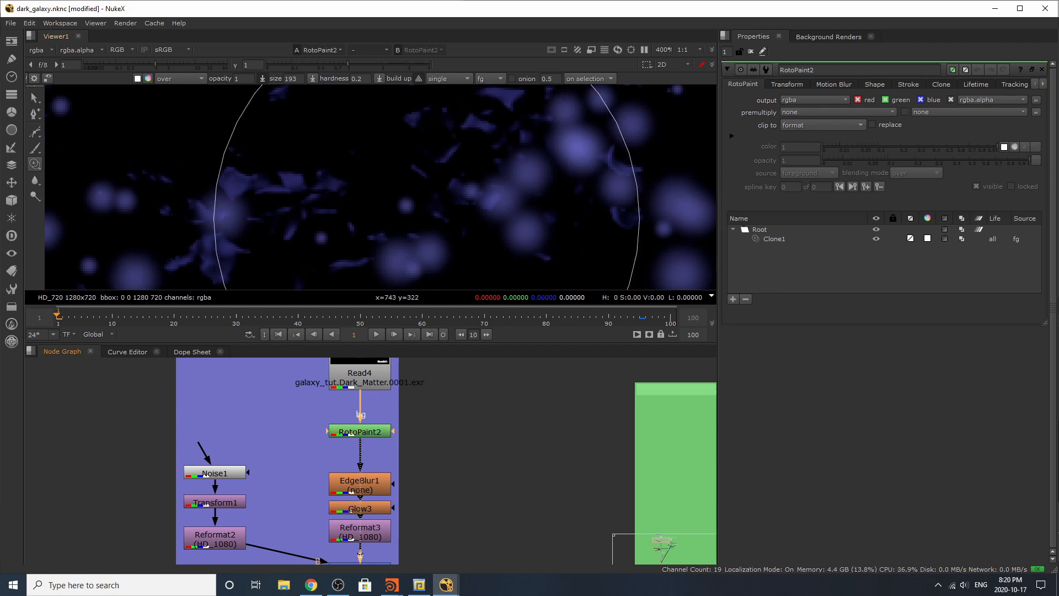
Step: Inspect EdgeBlur1 and Glow3, then view Merge3's noise-divided dark matter result
left_click(360, 484)
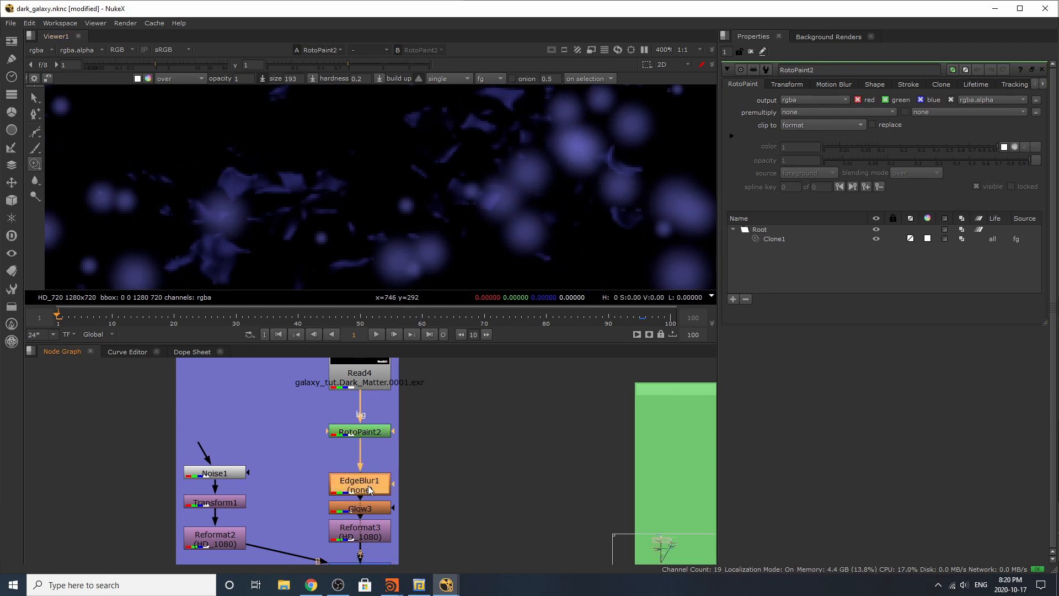
left_click(359, 485)
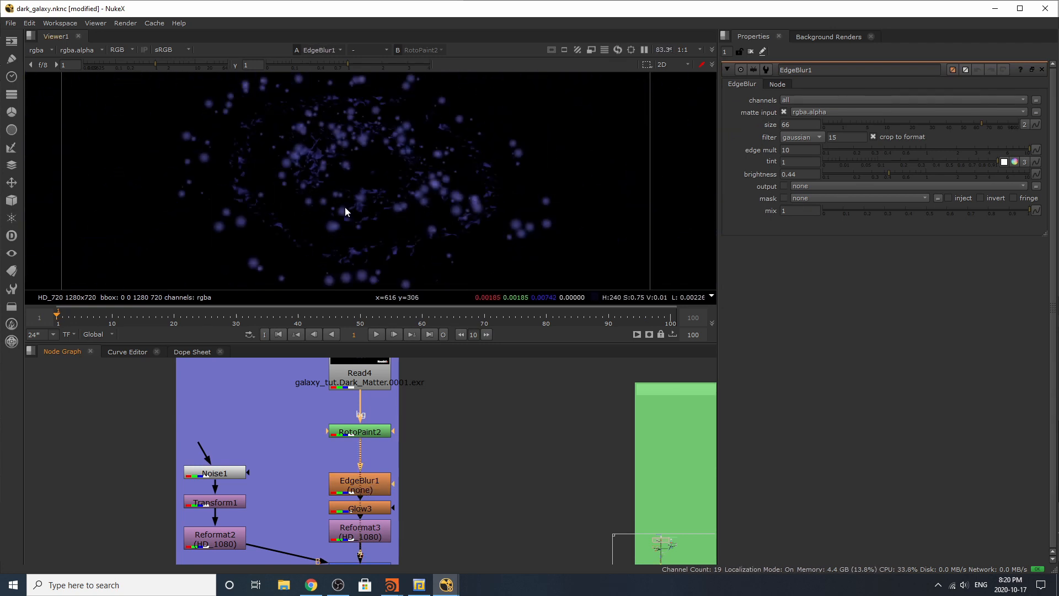
left_click(359, 508)
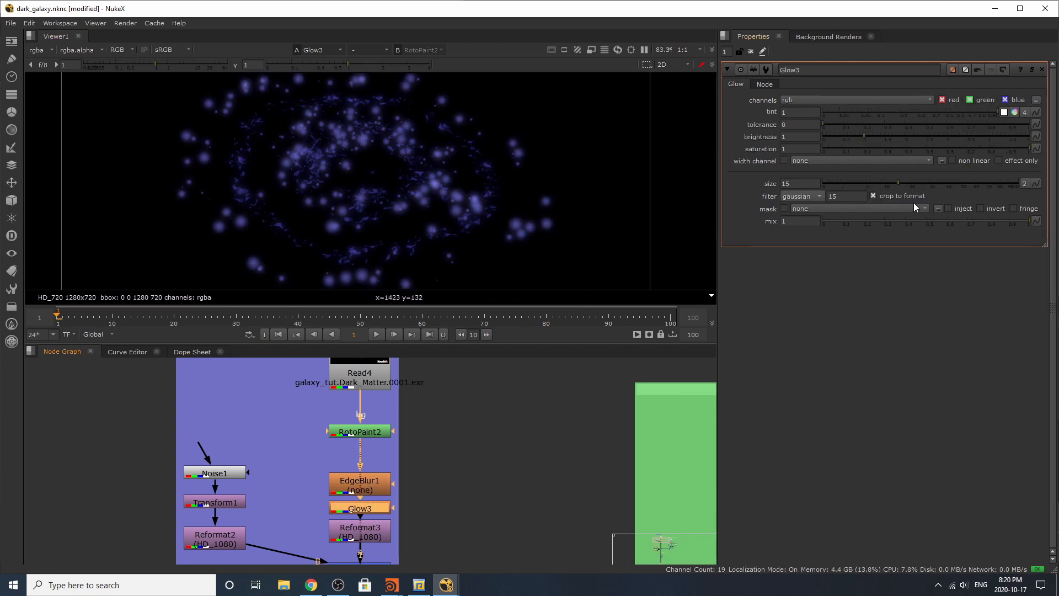
left_click(359, 530)
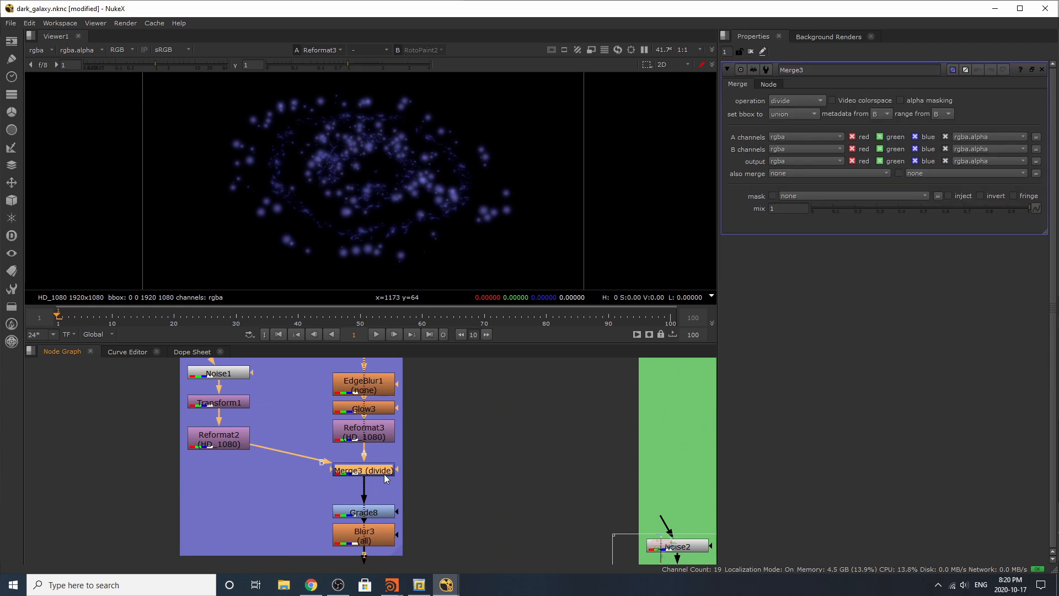
Step: Inspect Grade8 and Blur3's blurred blue stars, then open Merge1's over settings
left_click(363, 470)
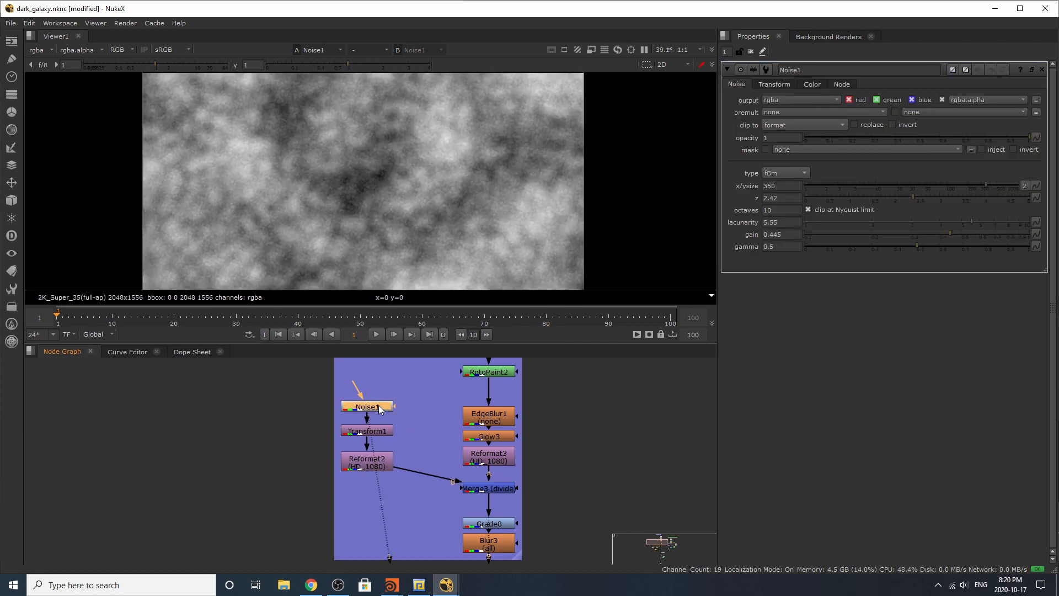
mouse_move(364, 384)
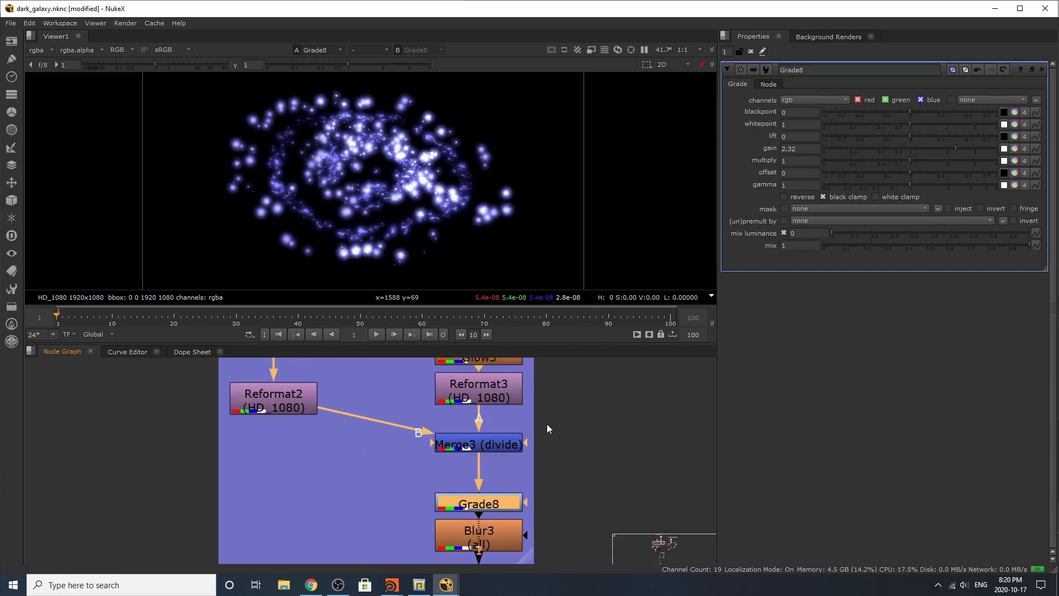
left_click(478, 535)
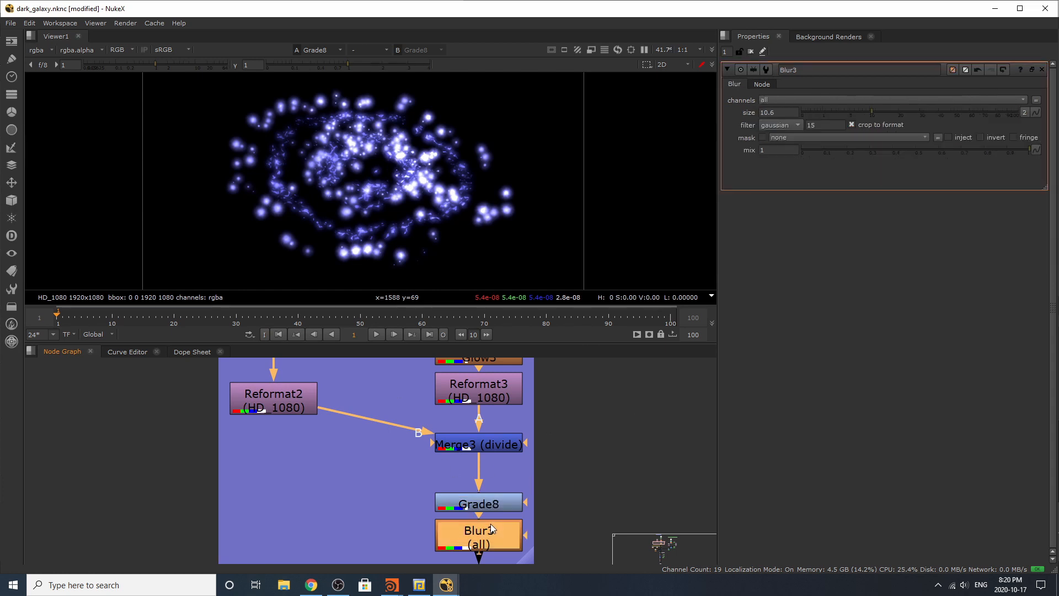
left_click(478, 536)
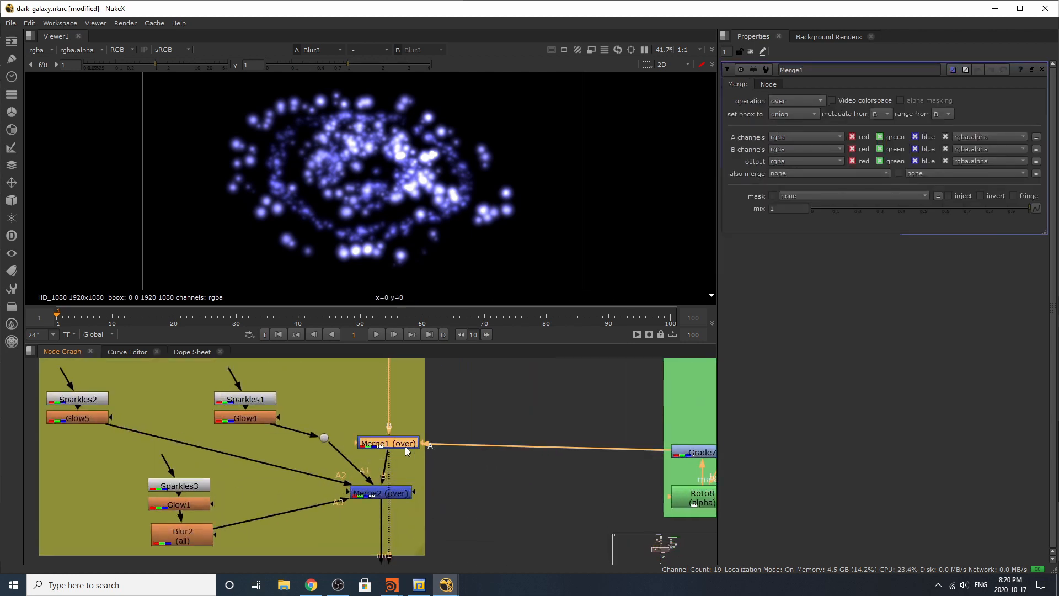
Step: View Merge1, then Merge2's composite of blue glowing stars over golden sparkles
left_click(388, 443)
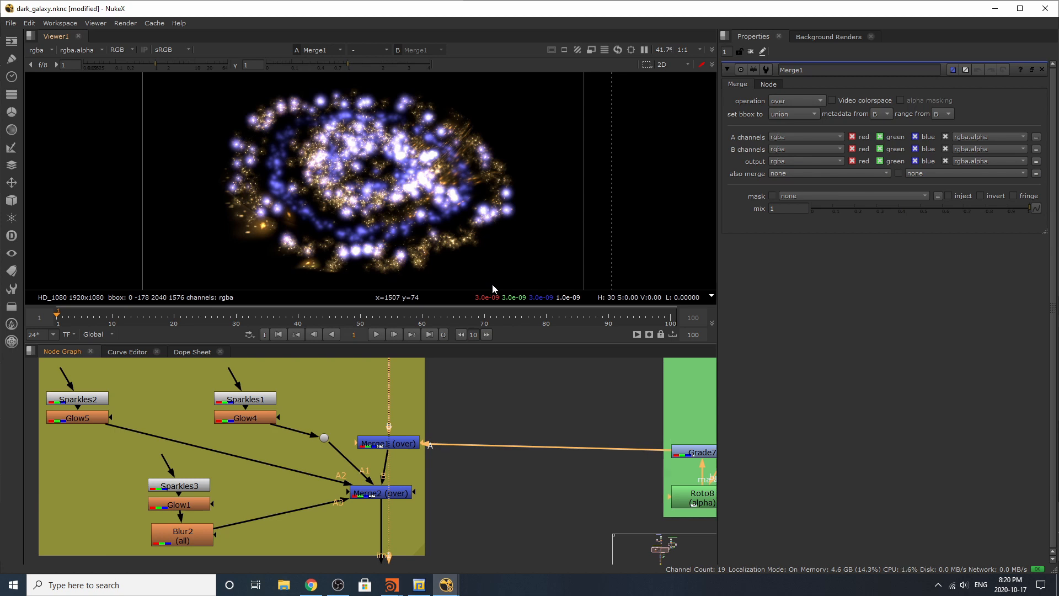
mouse_move(571, 187)
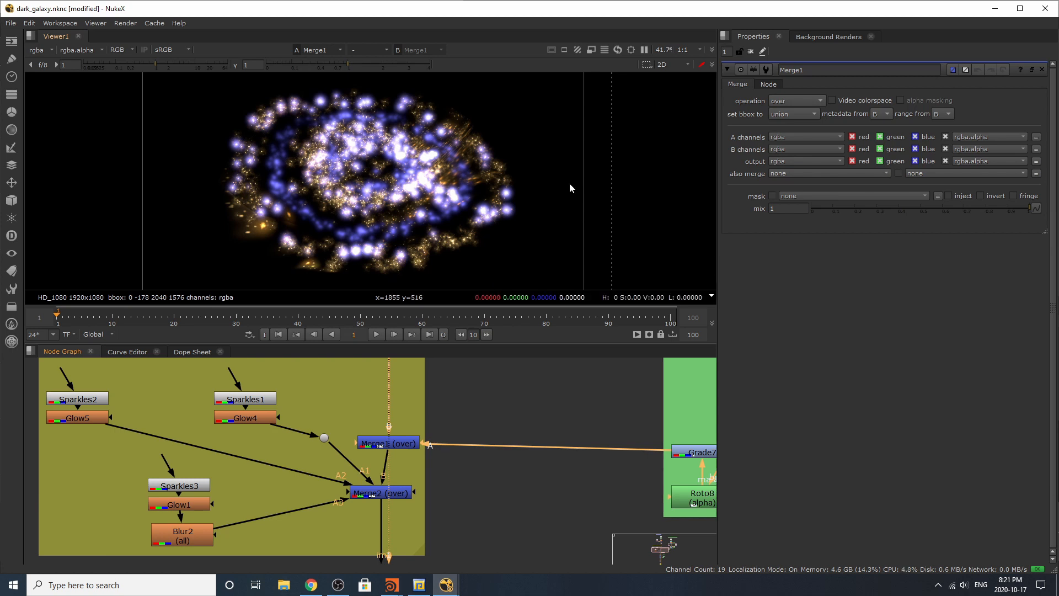
mouse_move(439, 492)
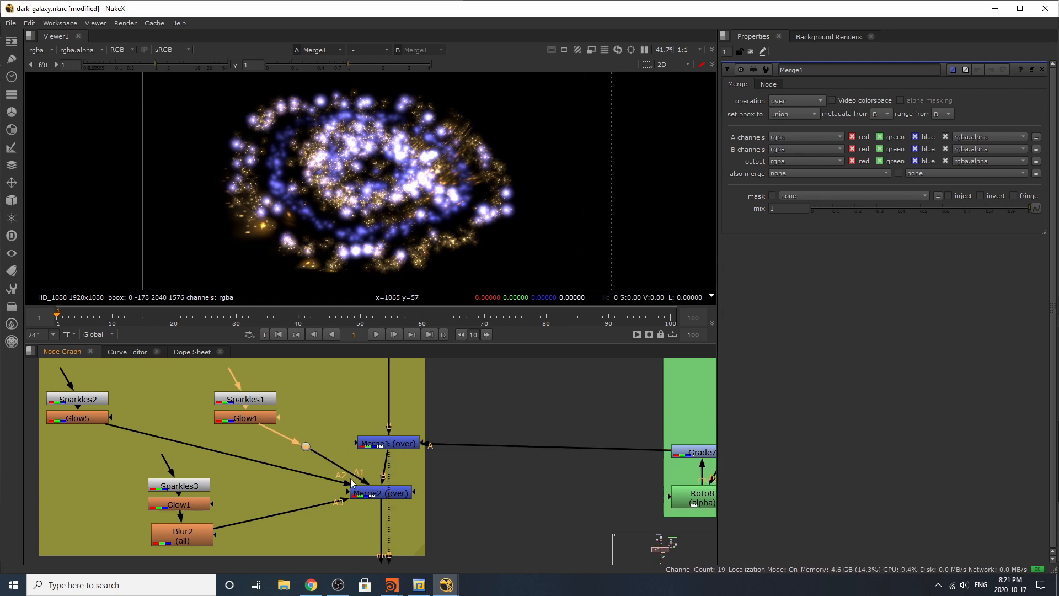
left_click(378, 491)
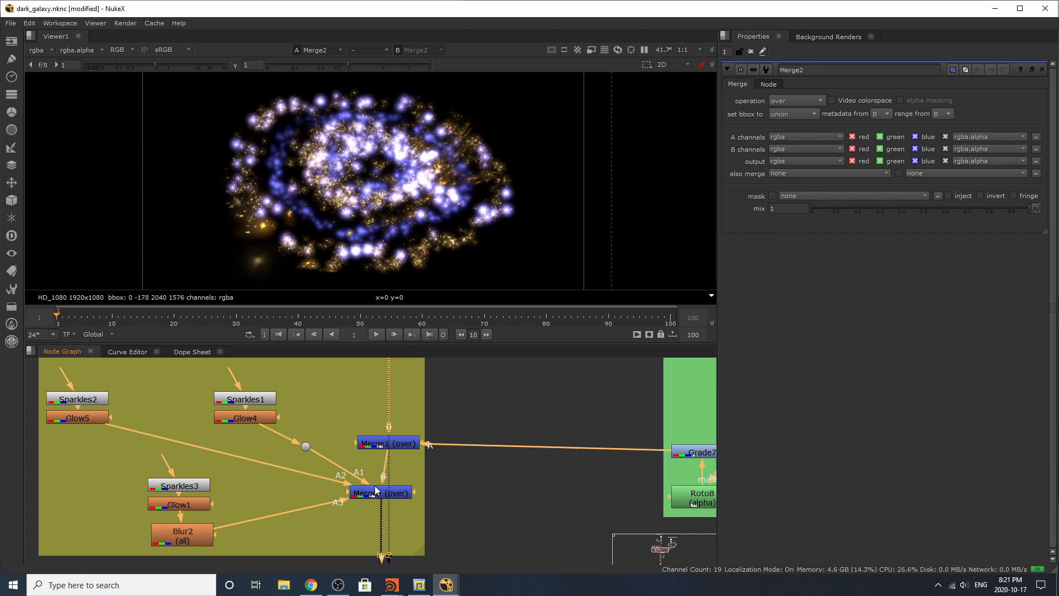
left_click(380, 491)
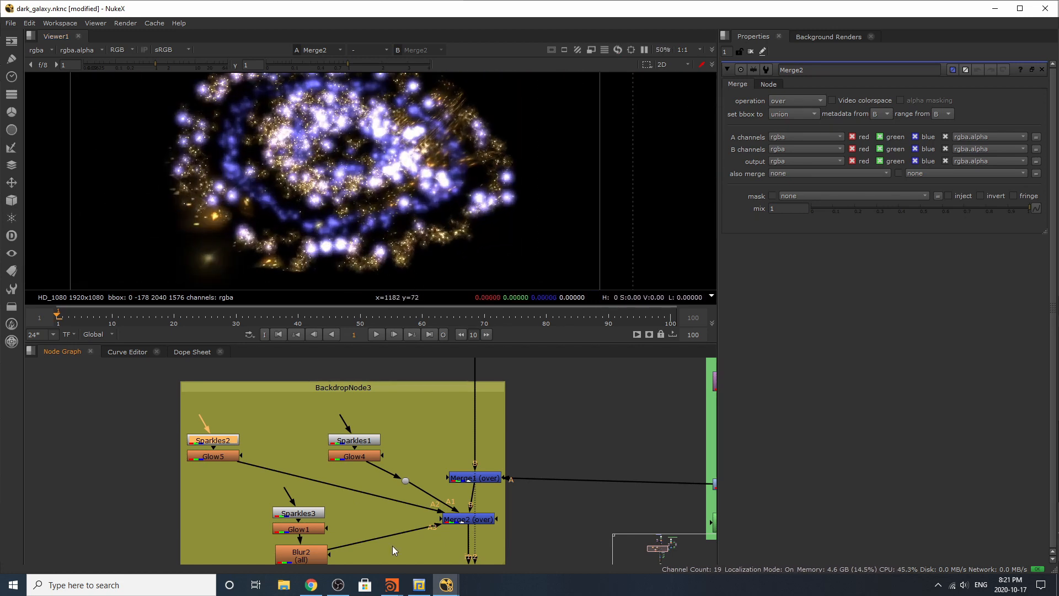
left_click(468, 519)
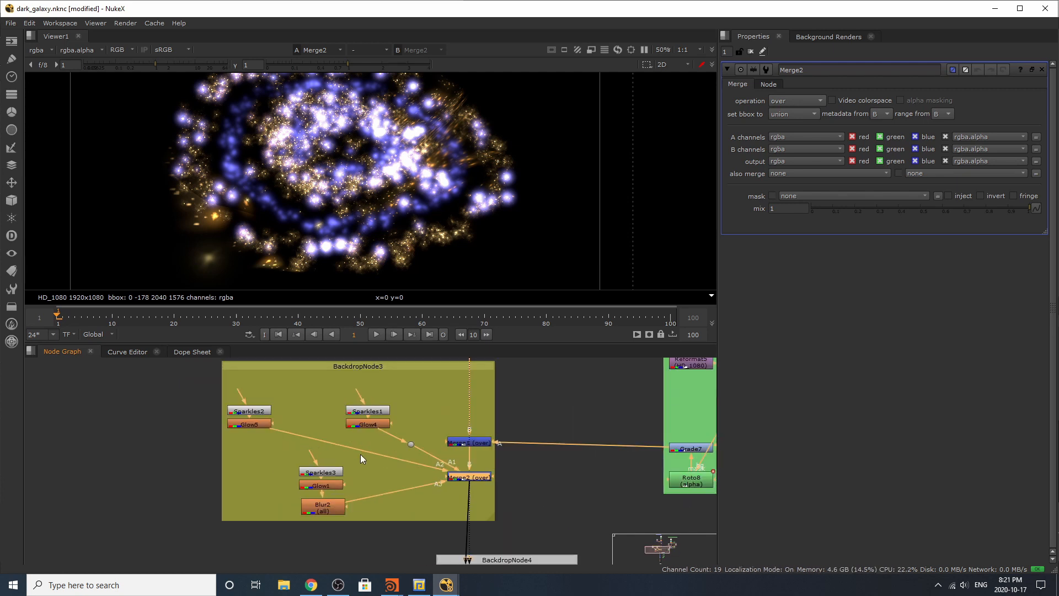
mouse_move(282, 479)
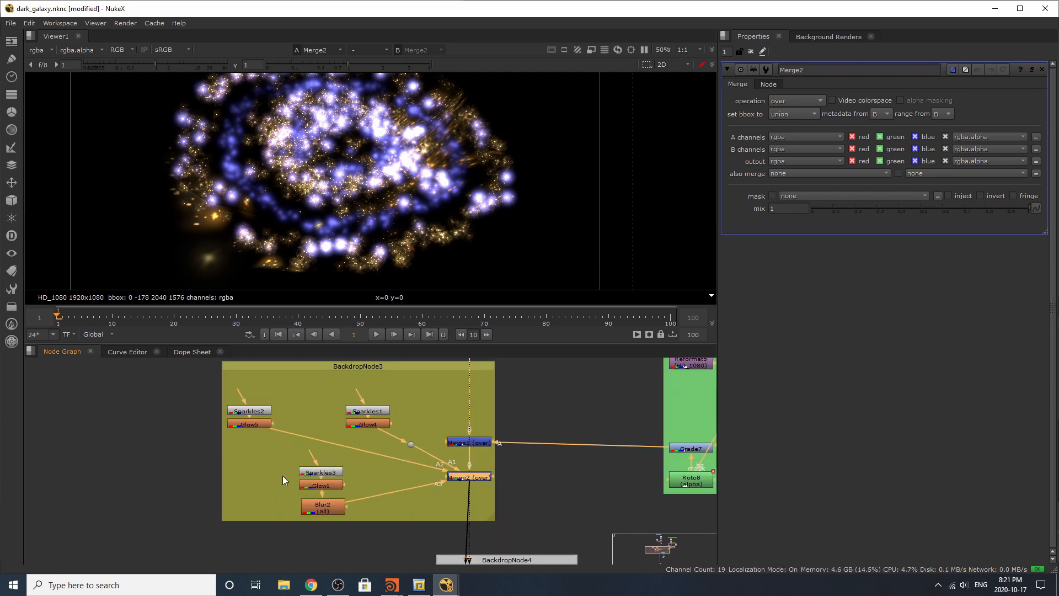
mouse_move(536, 431)
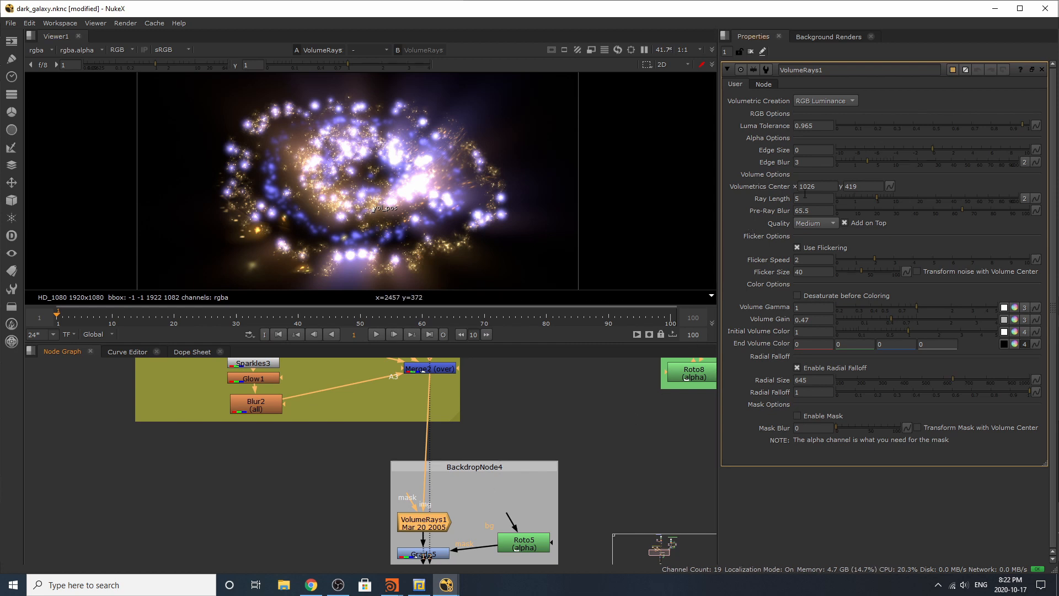
mouse_move(773, 55)
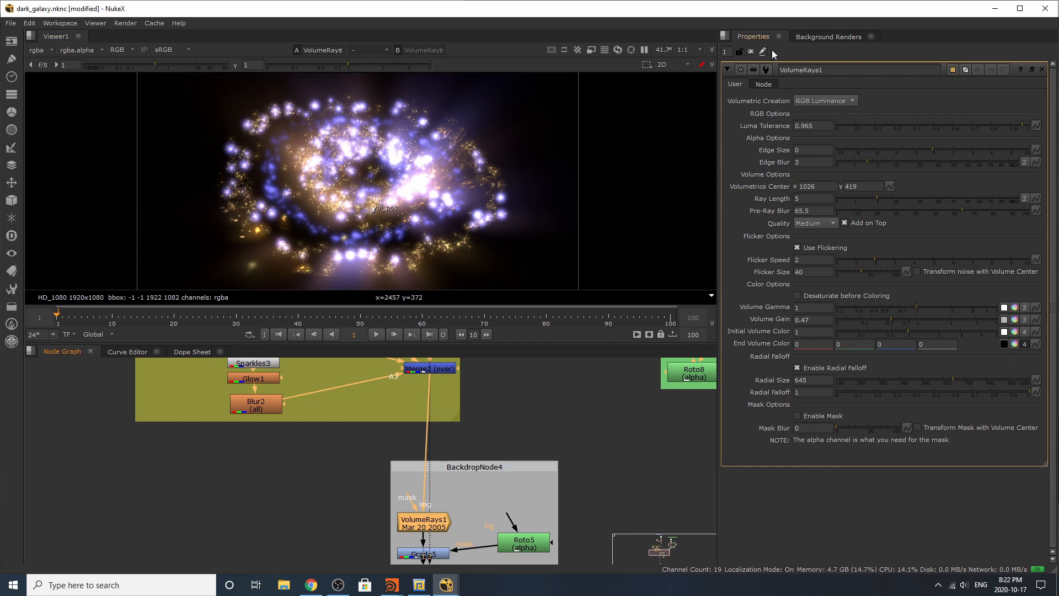
mouse_move(491, 482)
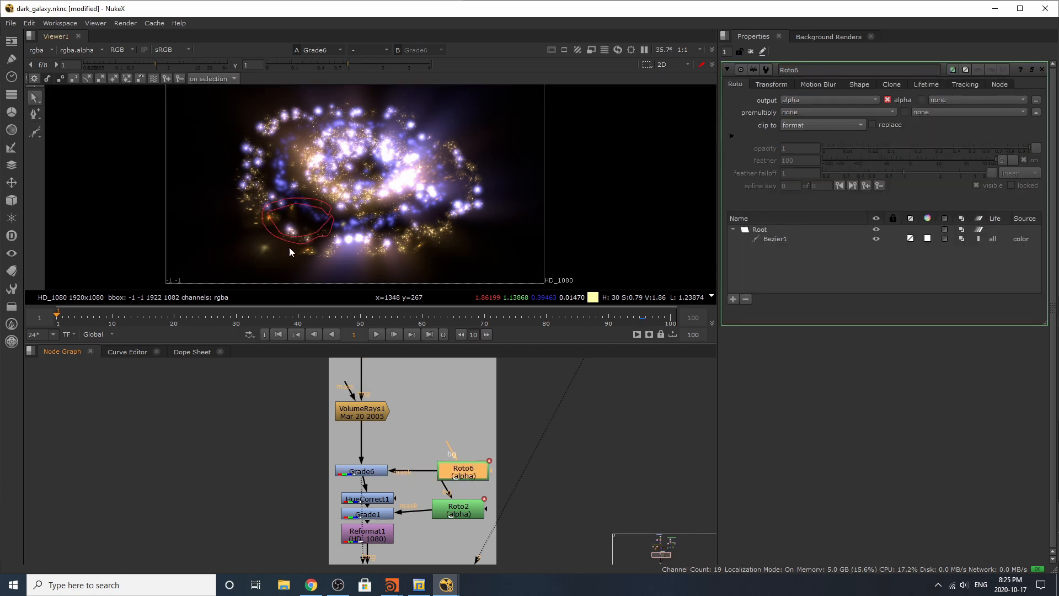
mouse_move(328, 270)
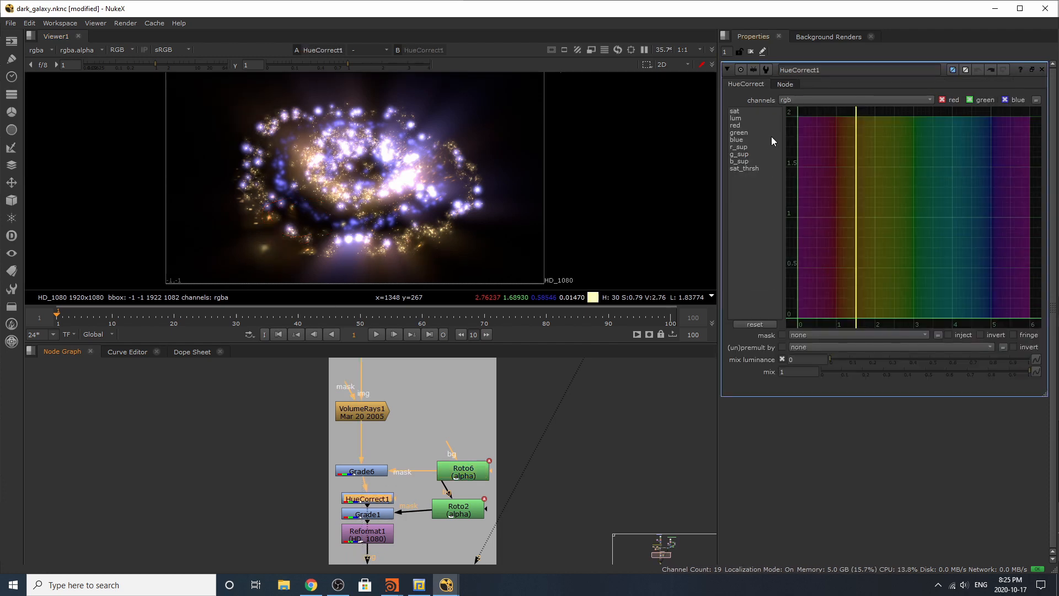
Step: Raise and re-lower HueCorrect1's luminance curve peak, then view Grade1's darkened galaxy
left_click(734, 118)
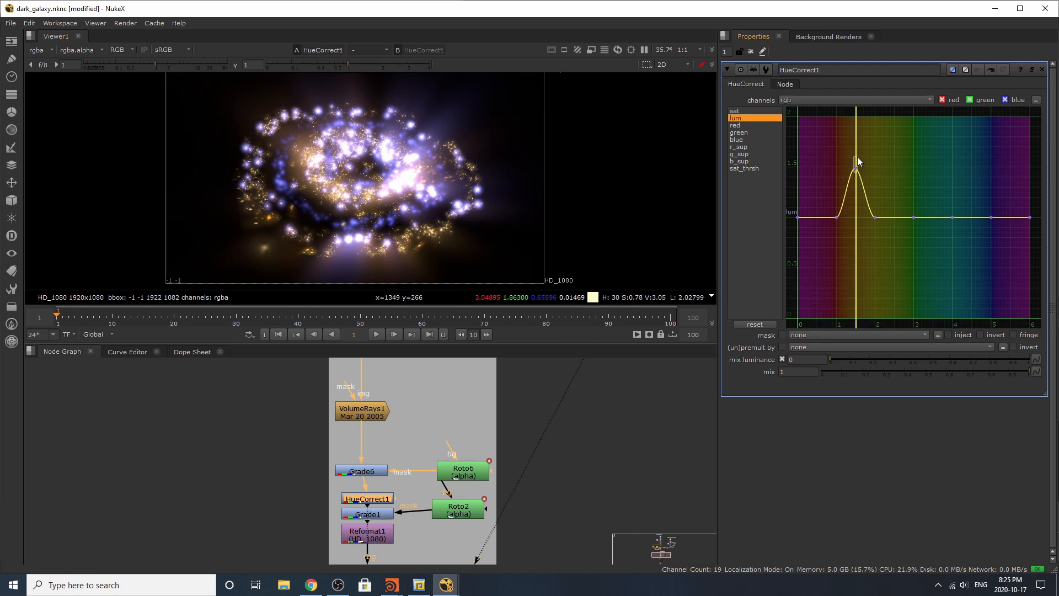
left_click_drag(857, 169, 859, 148)
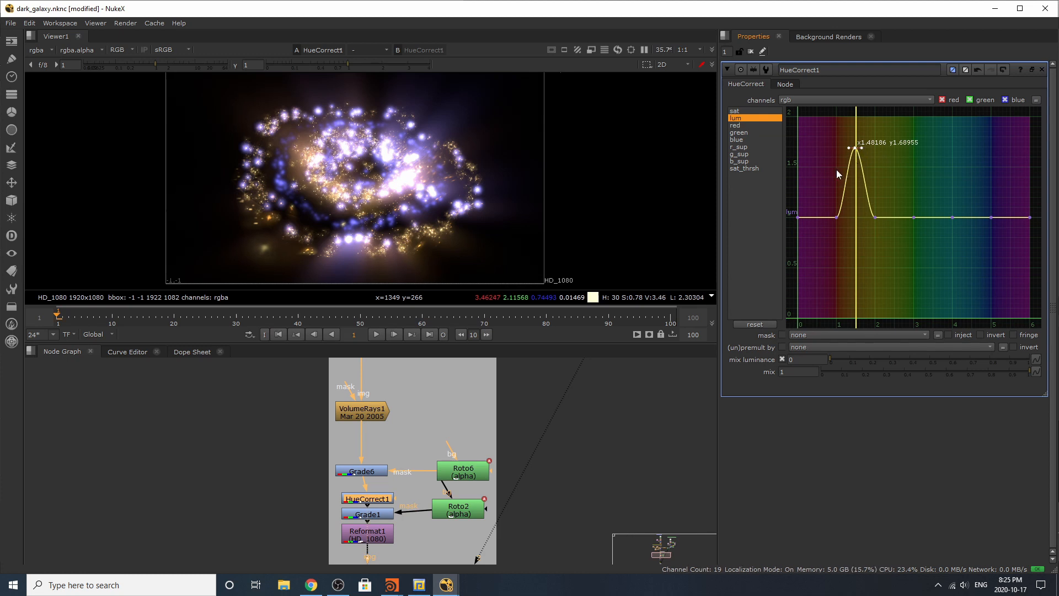
left_click_drag(859, 148, 859, 167)
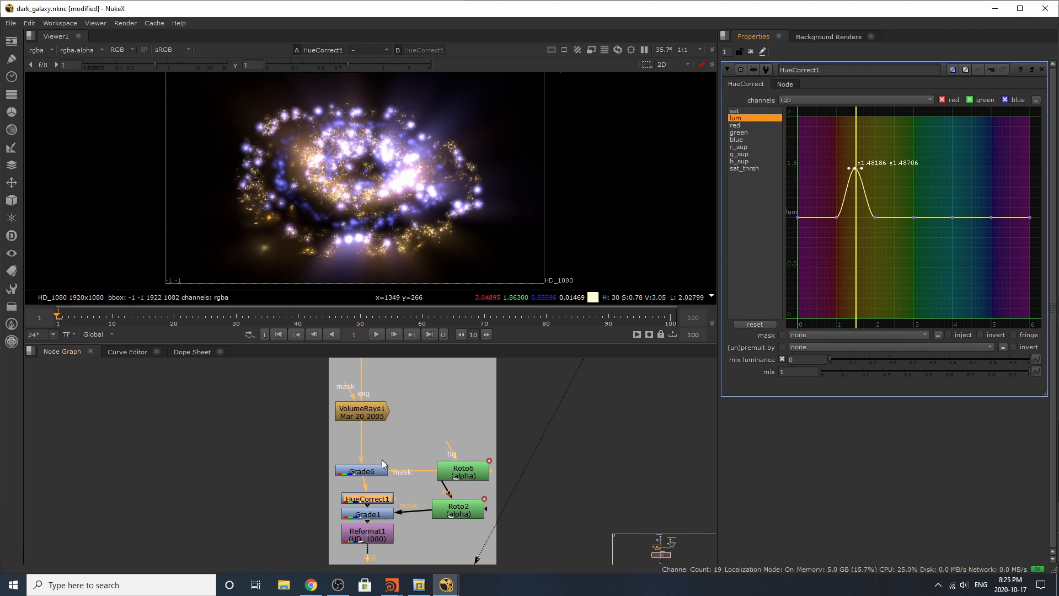
left_click(367, 513)
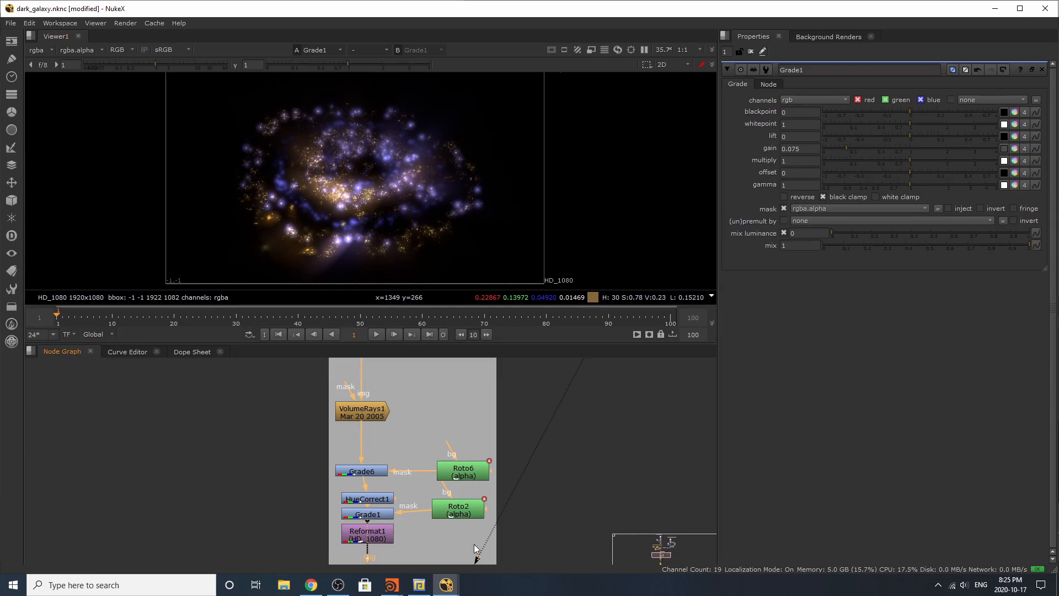
left_click(458, 510)
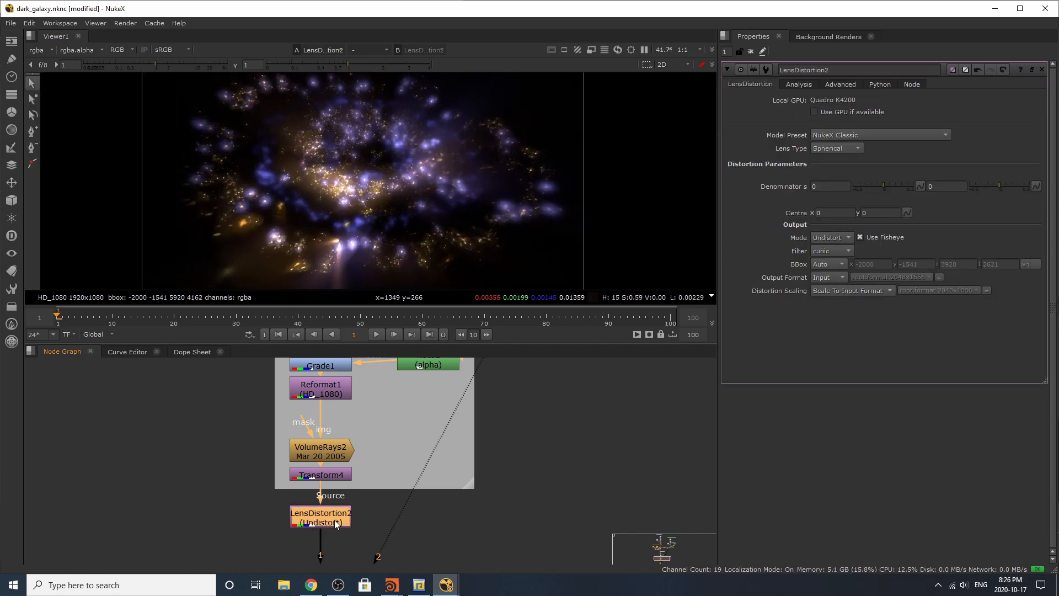
Step: Keep the Spherical lens type, open Transform4's settings, and view the Write1 output
left_click(836, 148)
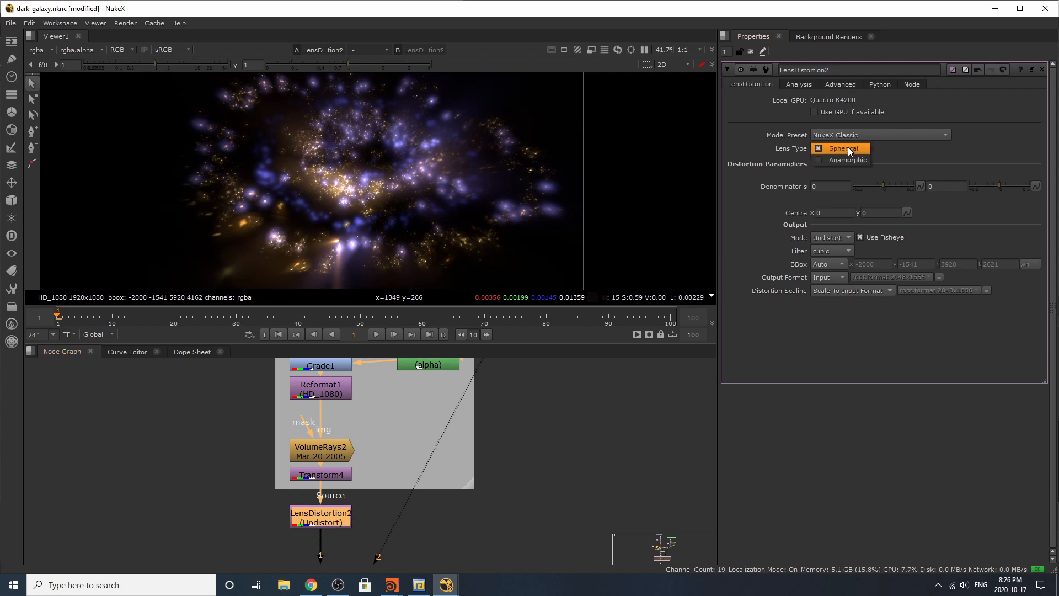
left_click(839, 148)
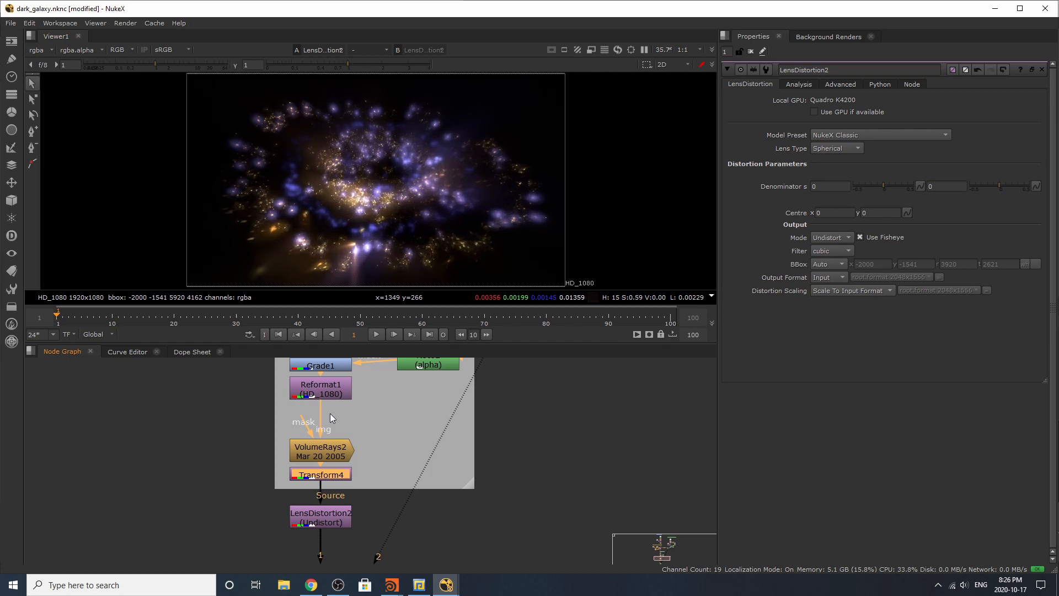
left_click(320, 474)
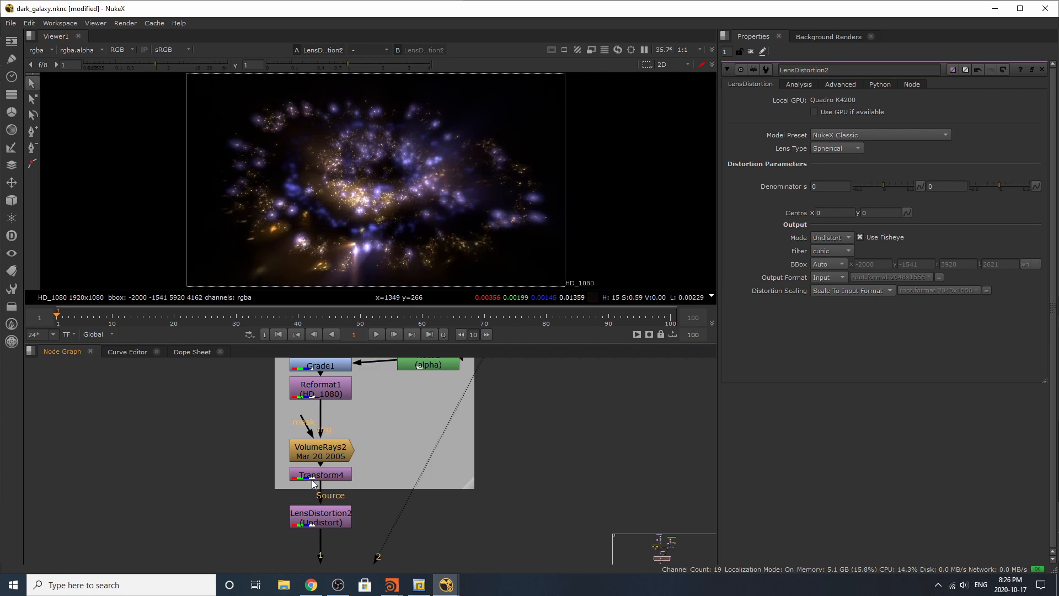
left_click(319, 473)
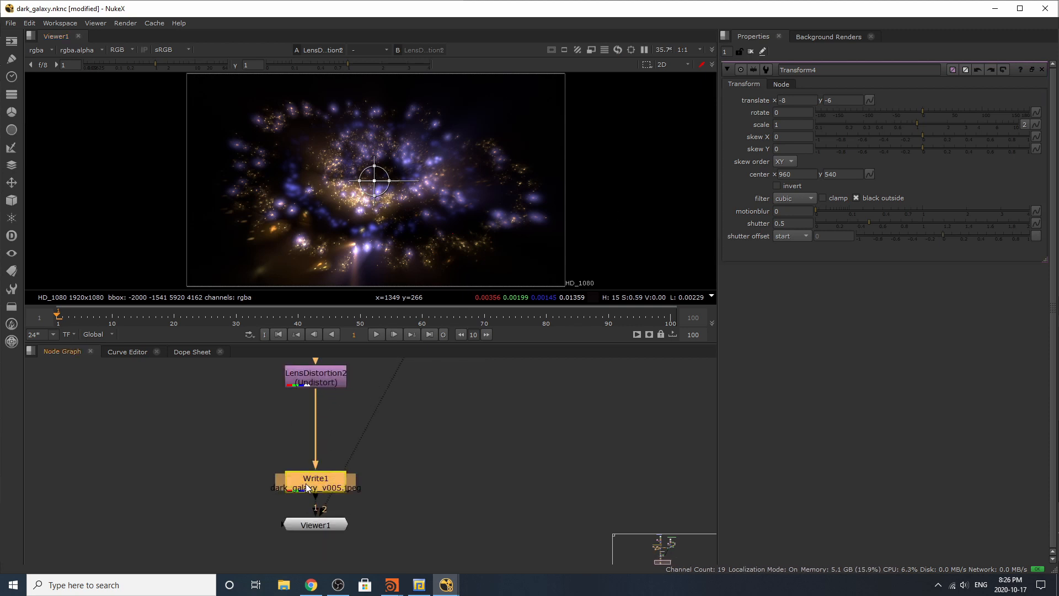
left_click(313, 479)
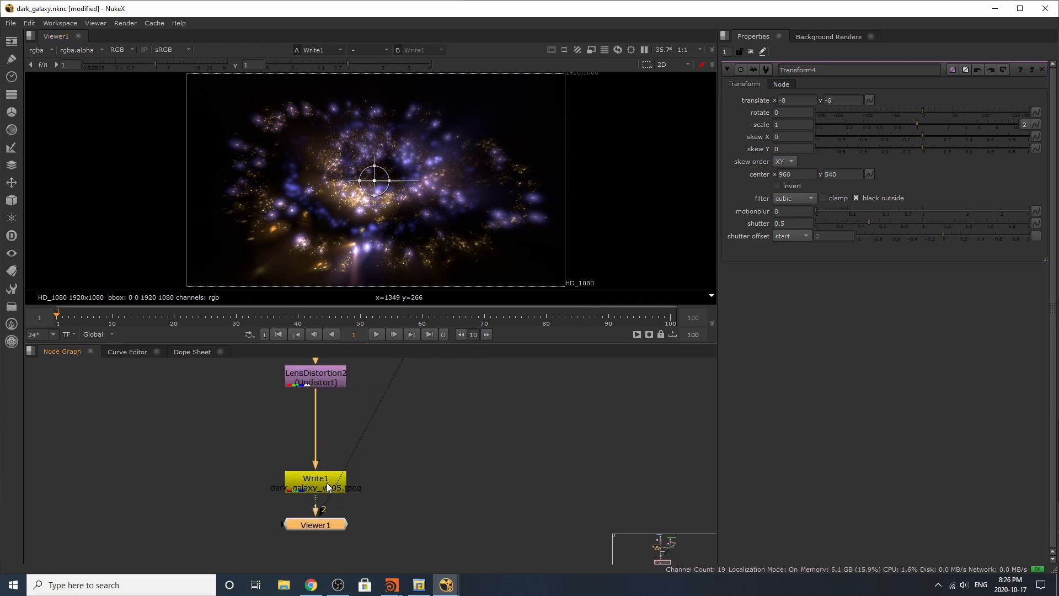